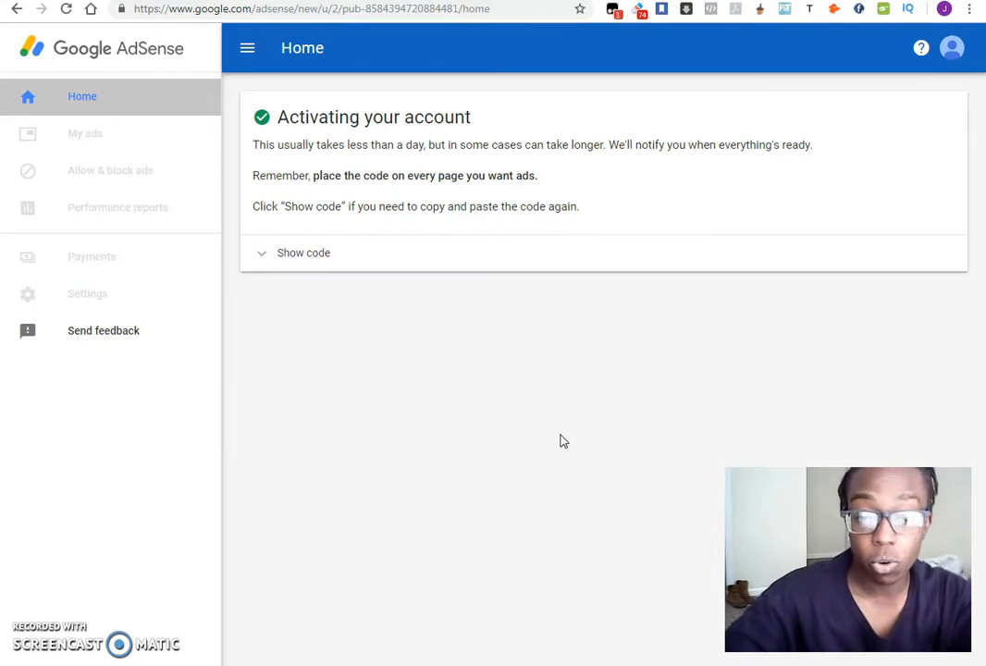
{"action": "mouse_move", "coordinate": [614, 408]}
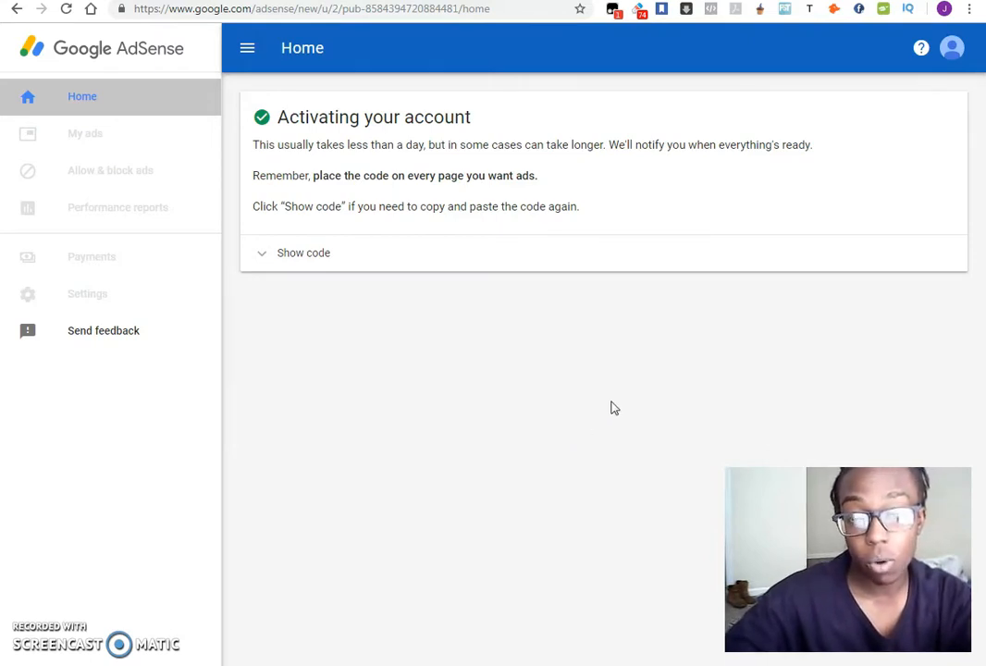
{"action": "mouse_move", "coordinate": [618, 400]}
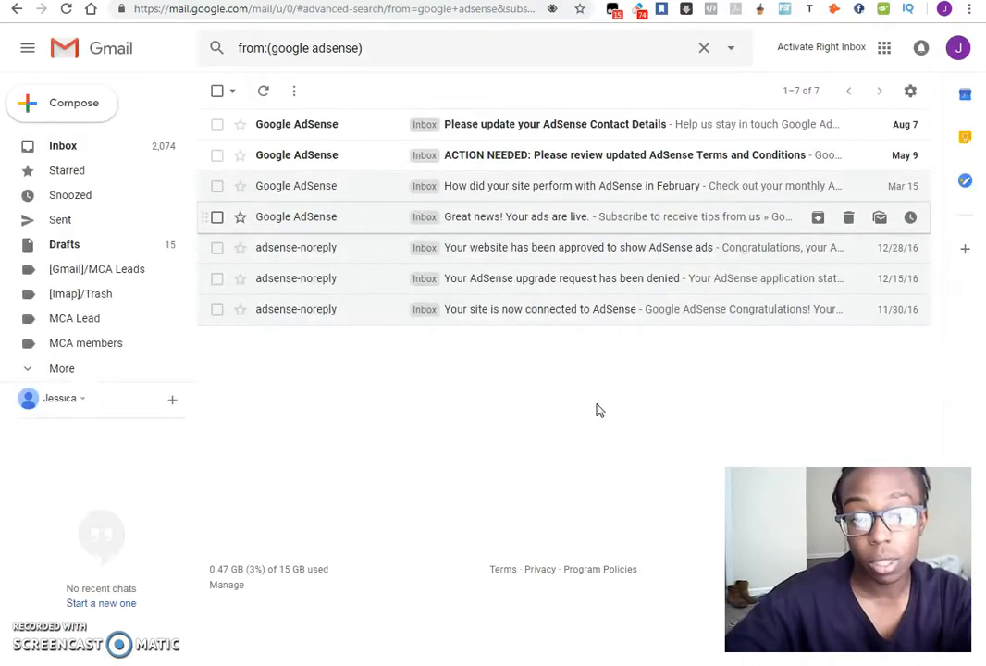
{"action": "mouse_move", "coordinate": [599, 366]}
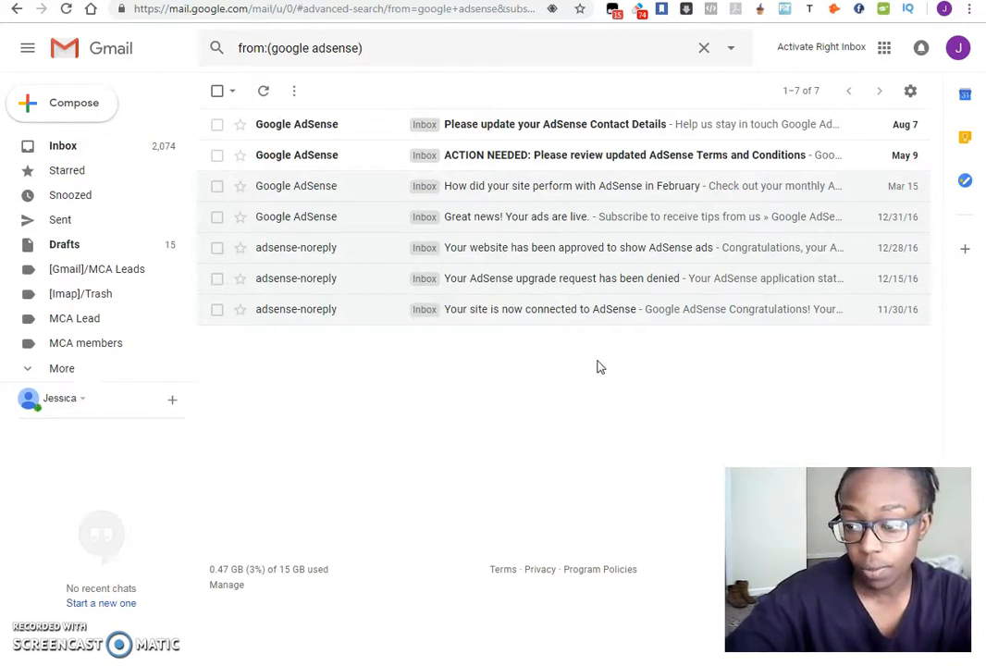
{"action": "mouse_move", "coordinate": [688, 387]}
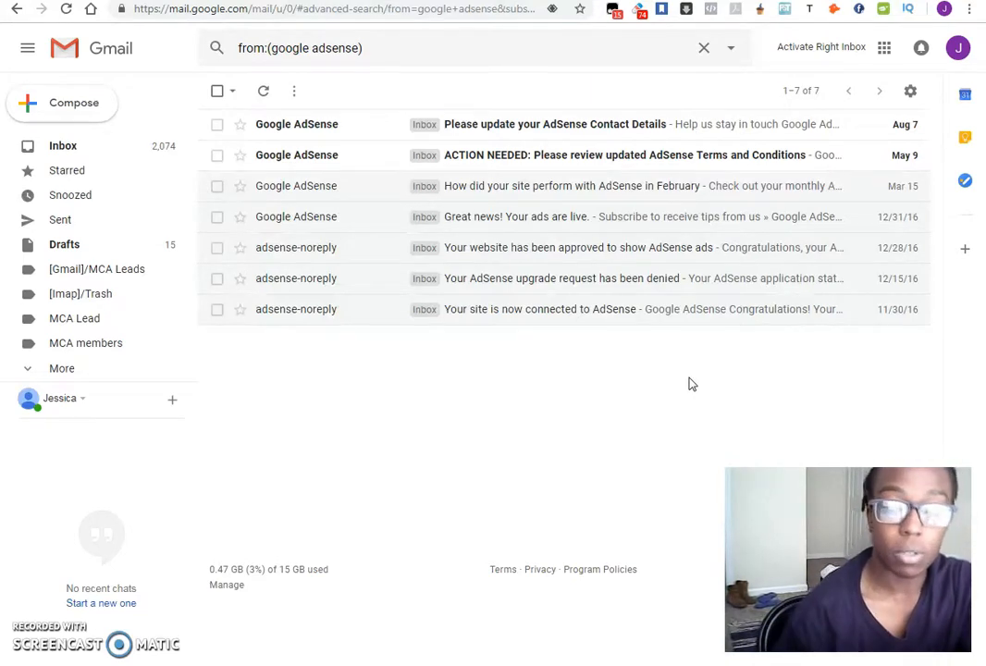
{"action": "mouse_move", "coordinate": [571, 278]}
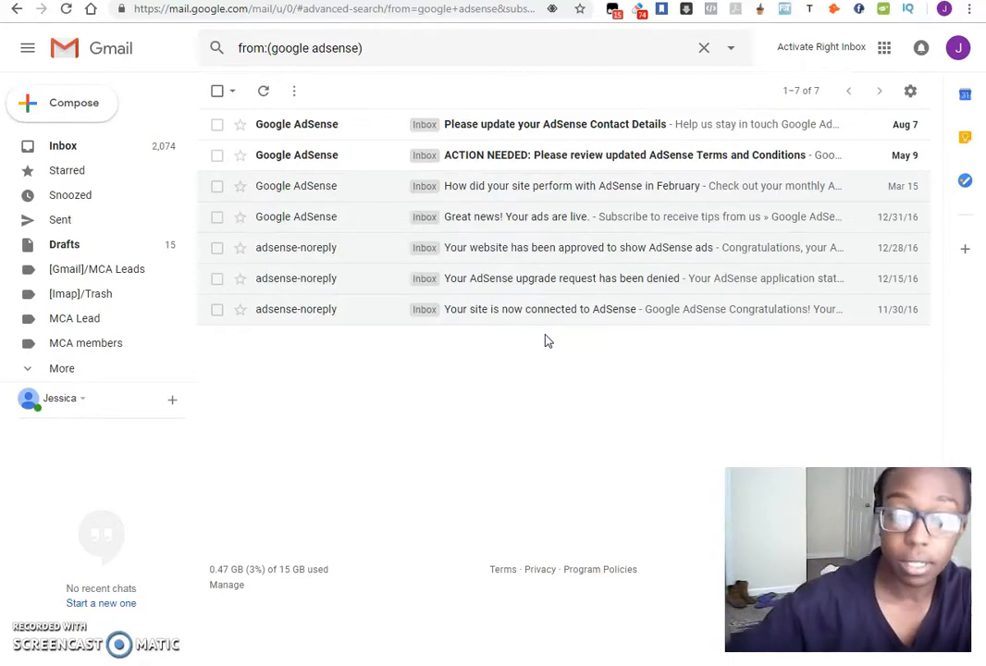
{"action": "mouse_move", "coordinate": [553, 309]}
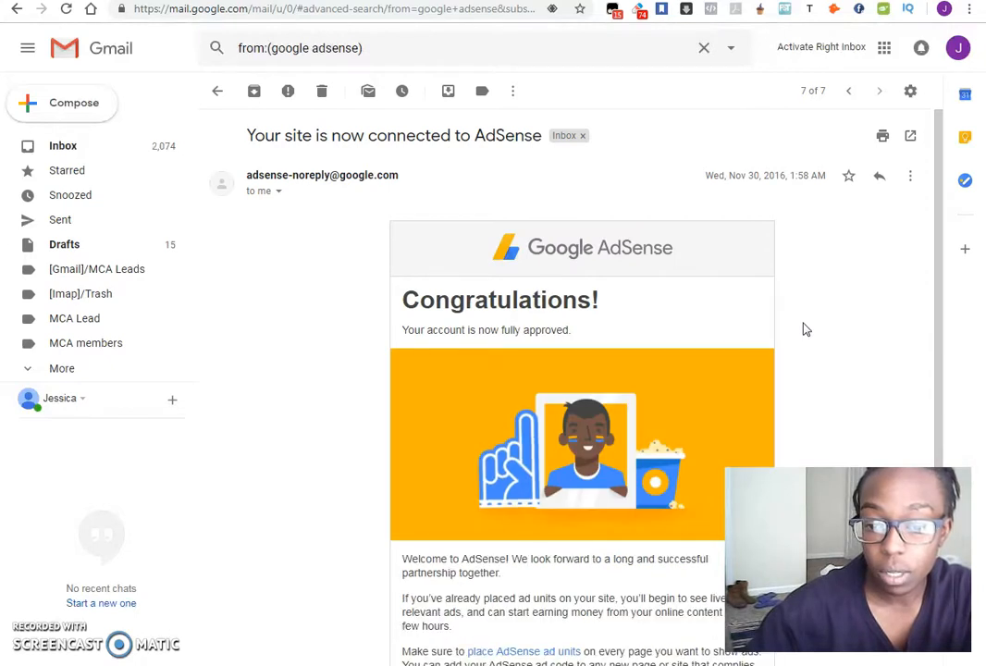
{"action": "mouse_move", "coordinate": [549, 99]}
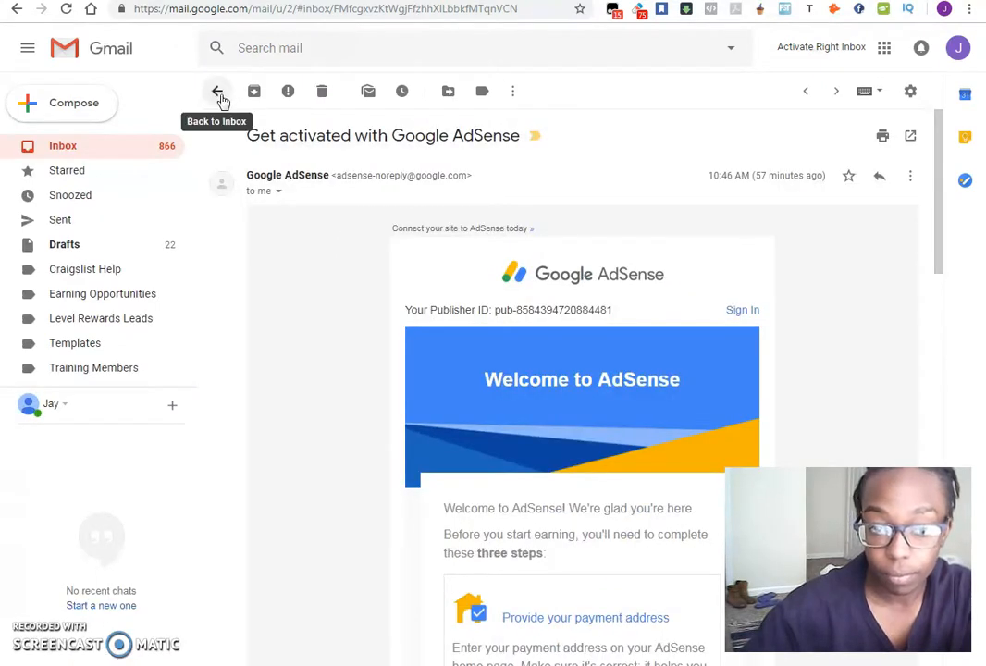
Filter the inbox to messages from Google AdSense and browse the results
{"action": "left_click", "coordinate": [218, 91]}
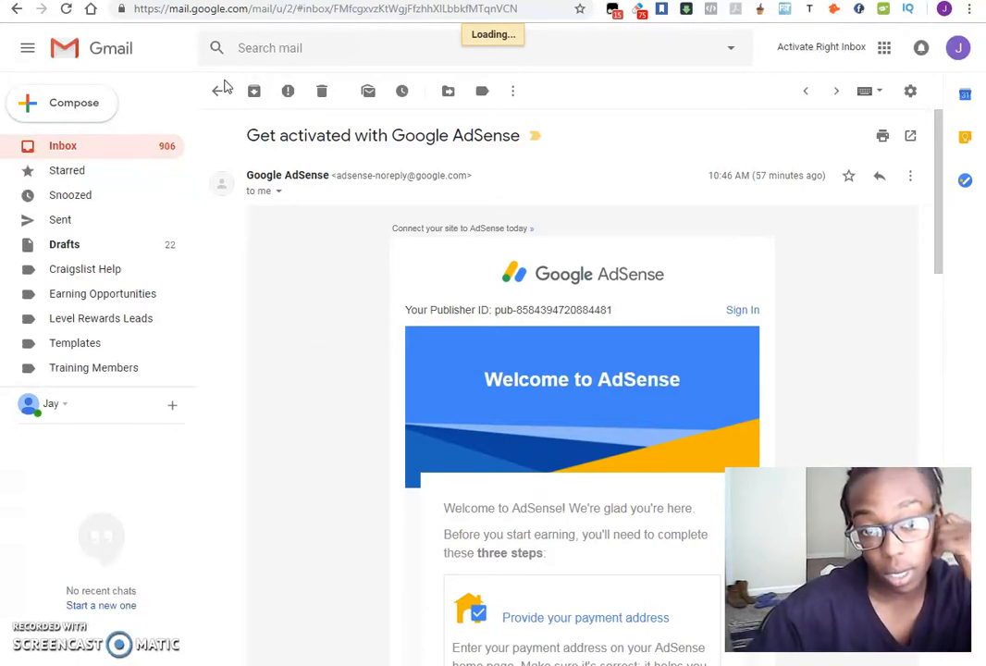
{"action": "left_click", "coordinate": [220, 90]}
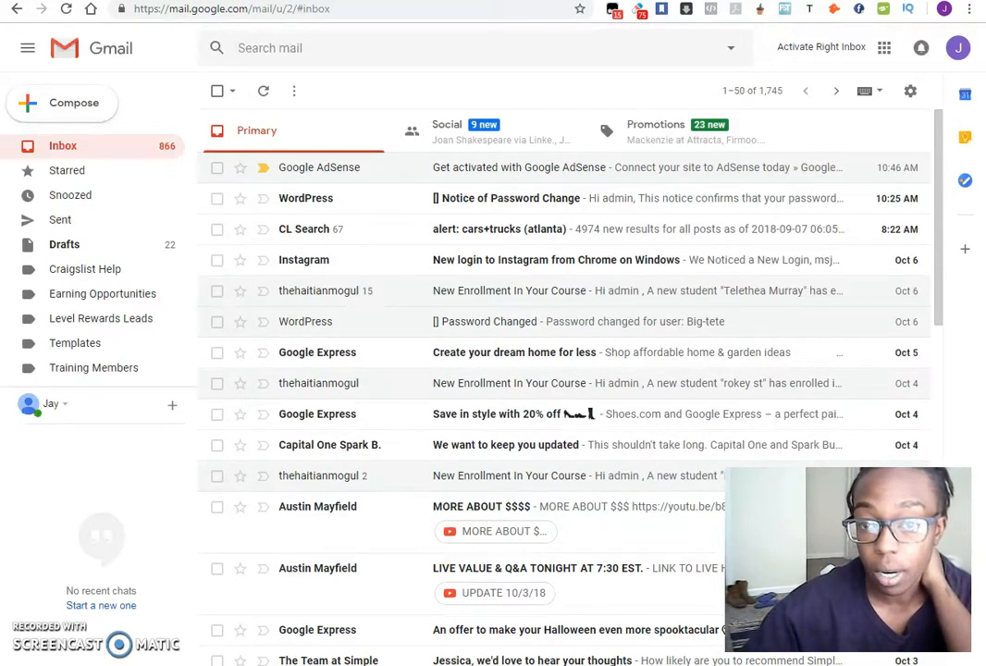
{"action": "type", "text": "from:(google adsense)"}
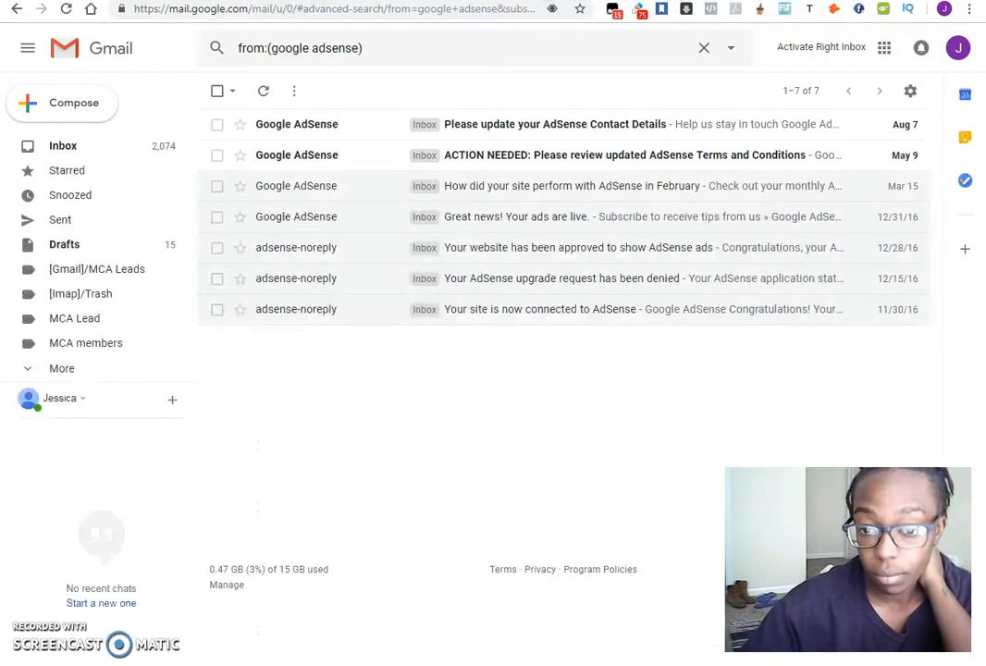
{"action": "mouse_move", "coordinate": [563, 309]}
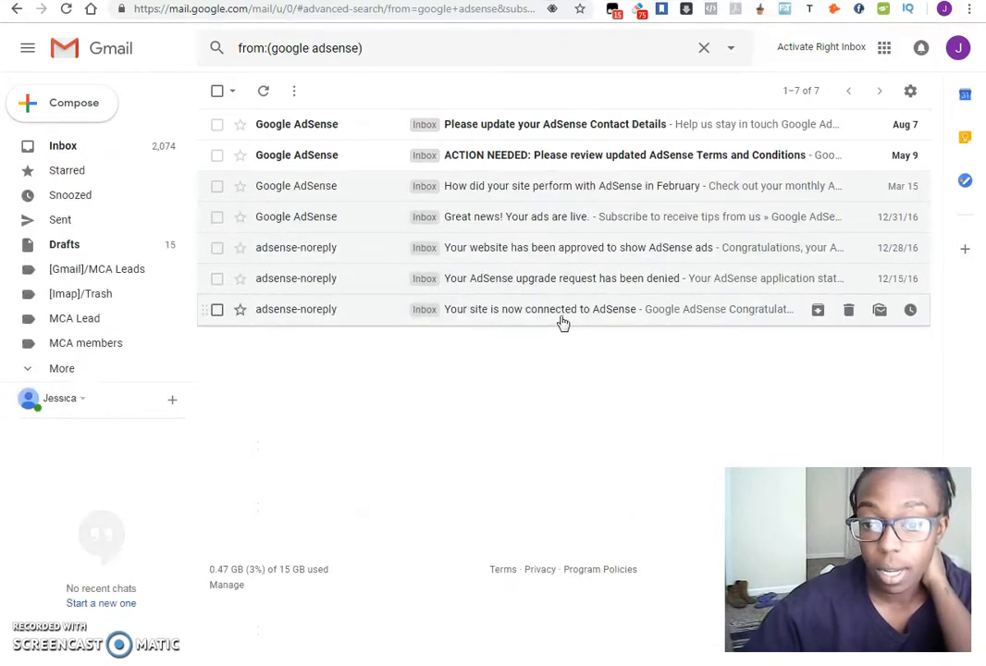
{"action": "mouse_move", "coordinate": [566, 321]}
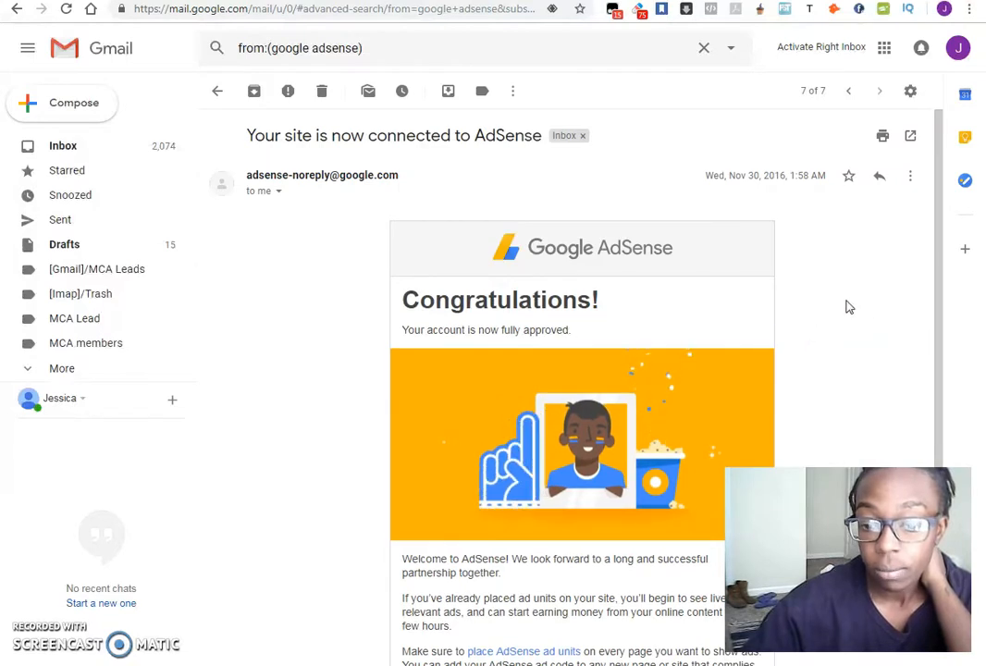
{"action": "scroll", "scroll_direction": "down", "scroll_amount": 3}
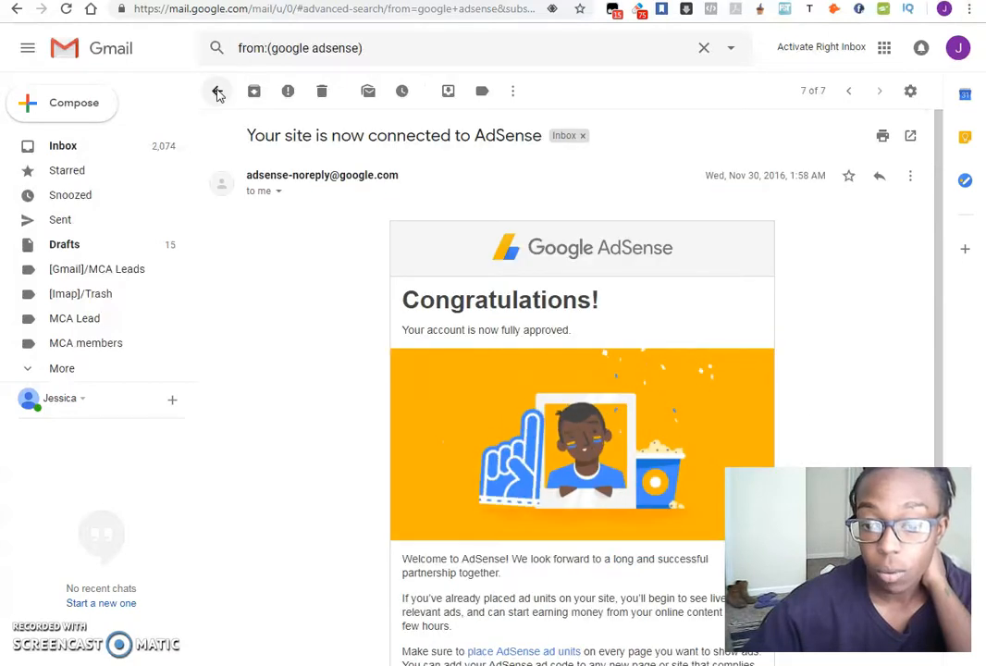
{"action": "left_click", "coordinate": [218, 90]}
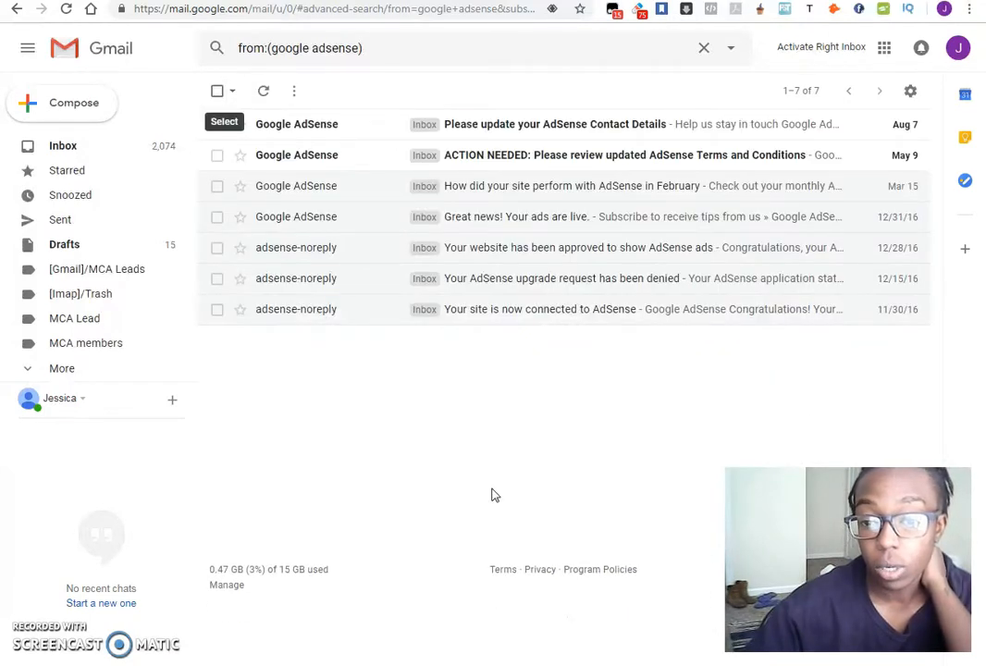
{"action": "mouse_move", "coordinate": [554, 361]}
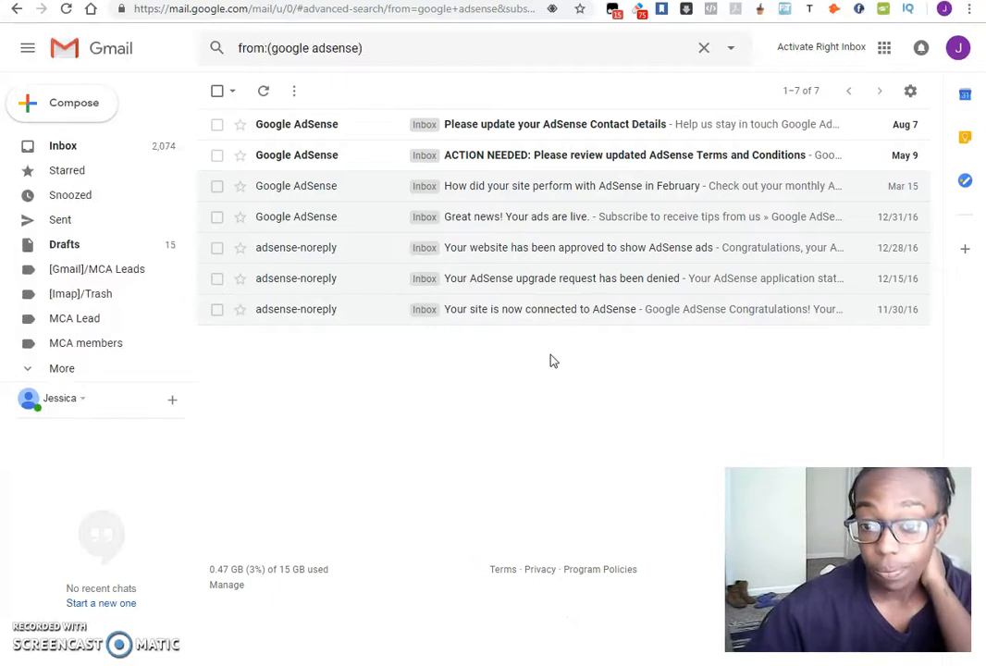
{"action": "mouse_move", "coordinate": [583, 277]}
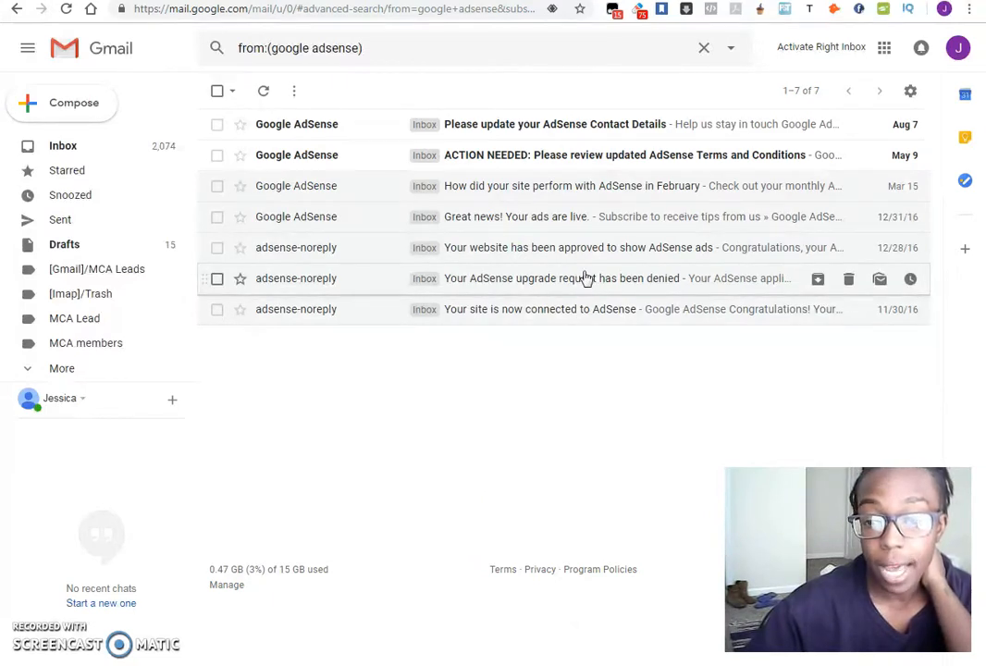
Read the 'Your AdSense upgrade request has been denied' email down to its Issues section
{"action": "left_click", "coordinate": [574, 277]}
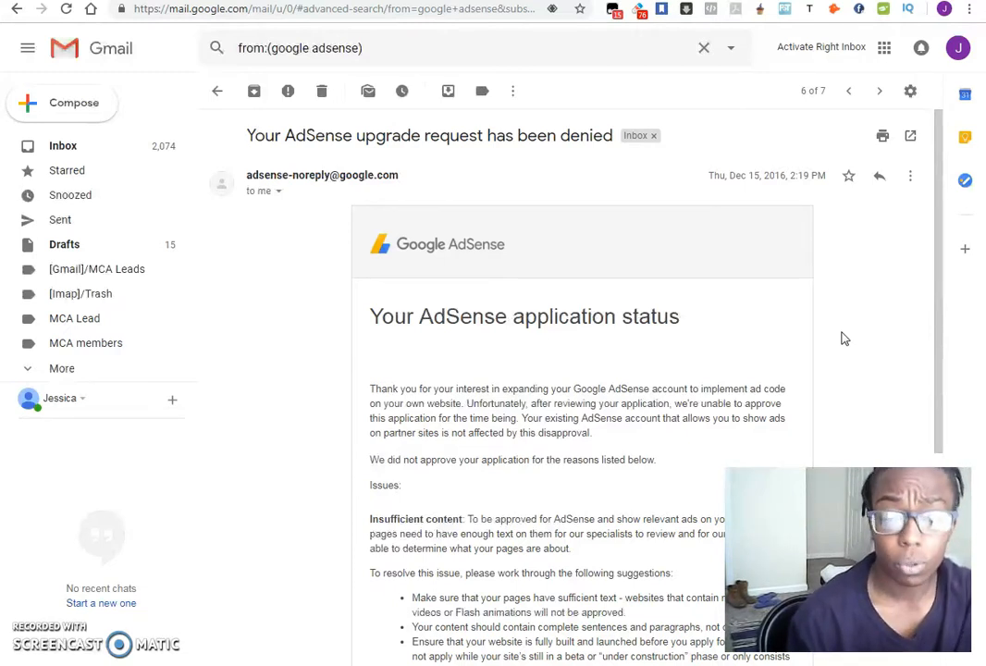
{"action": "scroll", "scroll_direction": "down", "scroll_amount": 3}
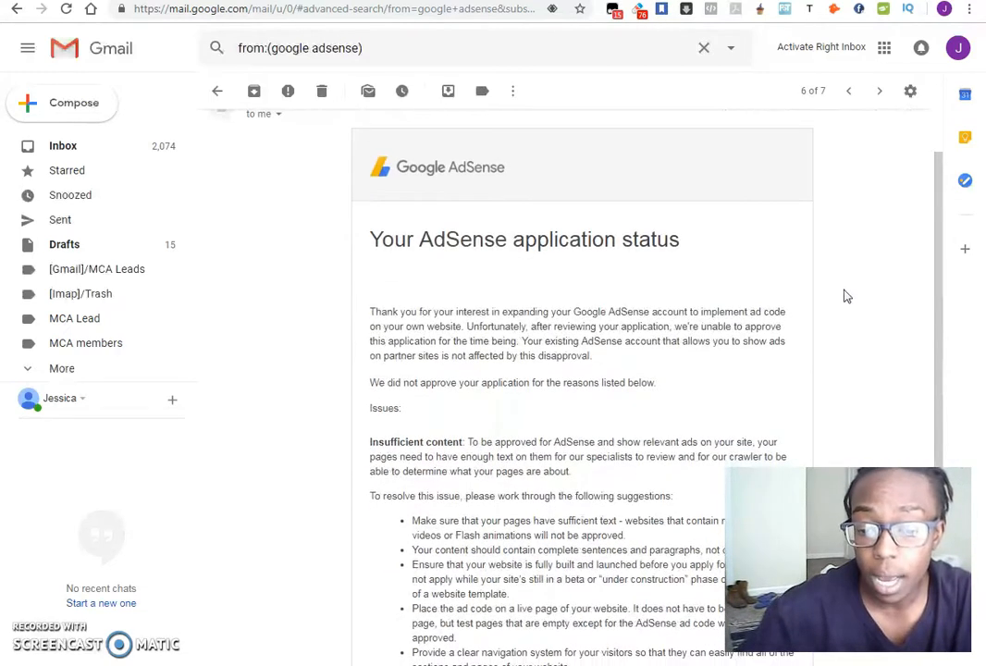
{"action": "scroll", "scroll_direction": "down", "scroll_amount": 3}
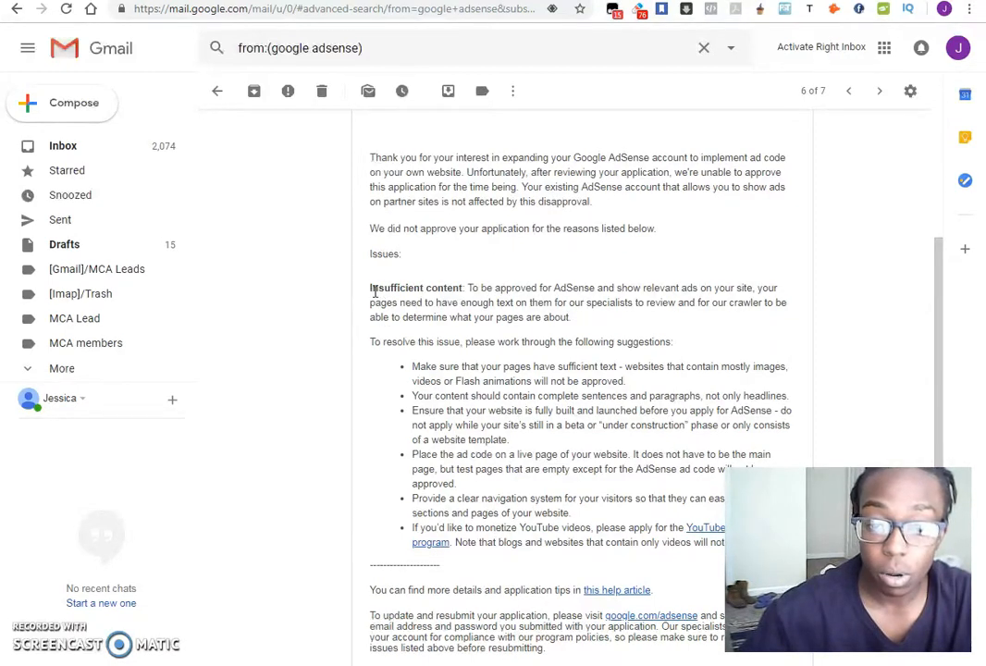
{"action": "mouse_move", "coordinate": [514, 382]}
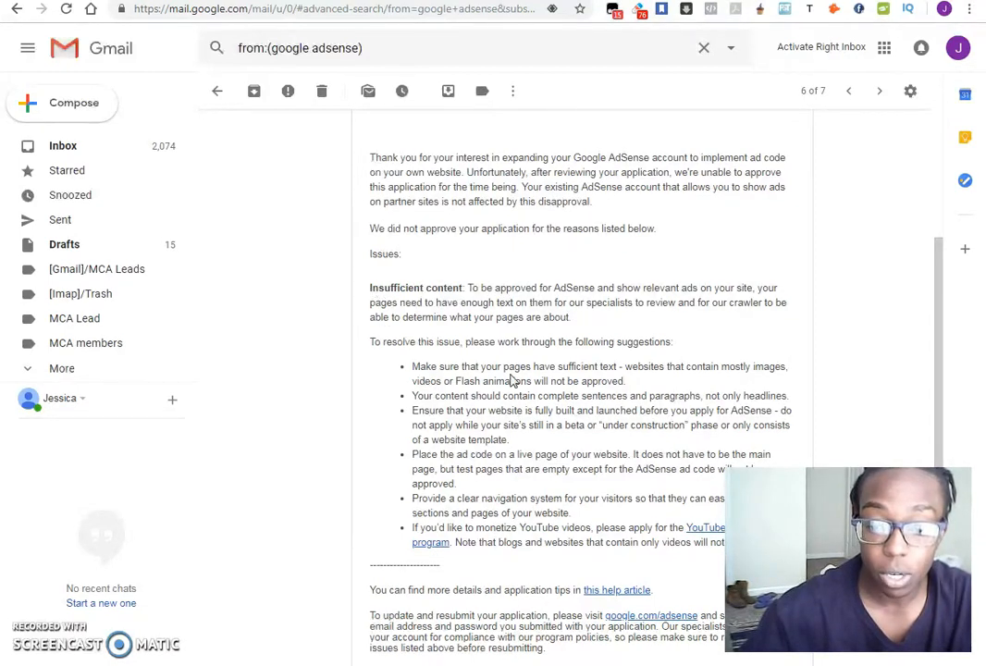
{"action": "mouse_move", "coordinate": [688, 368]}
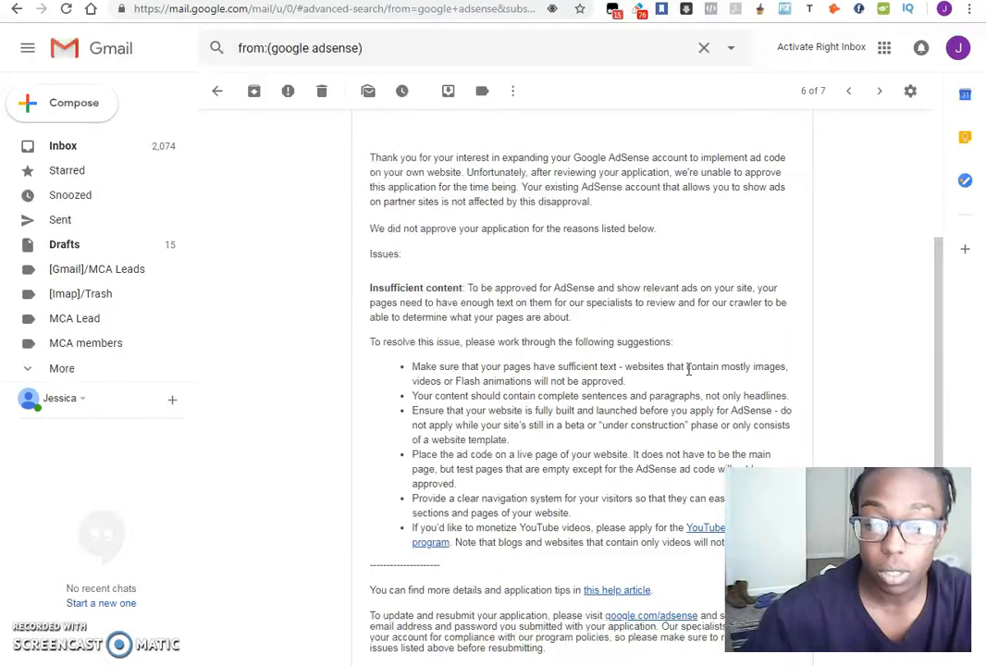
{"action": "mouse_move", "coordinate": [651, 381]}
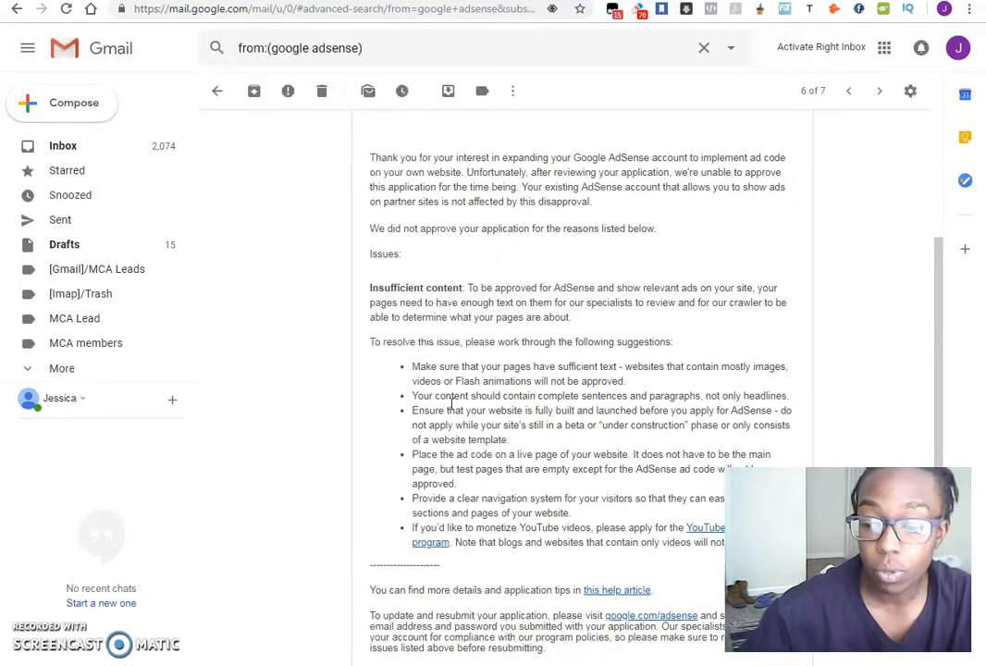
{"action": "mouse_move", "coordinate": [869, 341]}
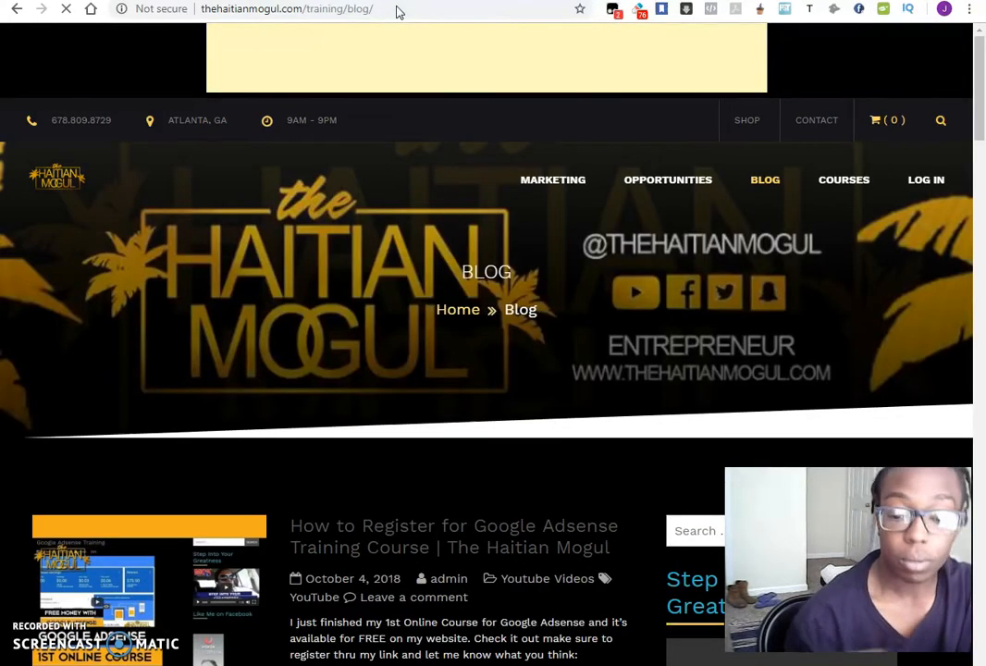
Scroll the blog page through the Google Adsense training posts
{"action": "scroll", "scroll_direction": "down", "scroll_amount": 3}
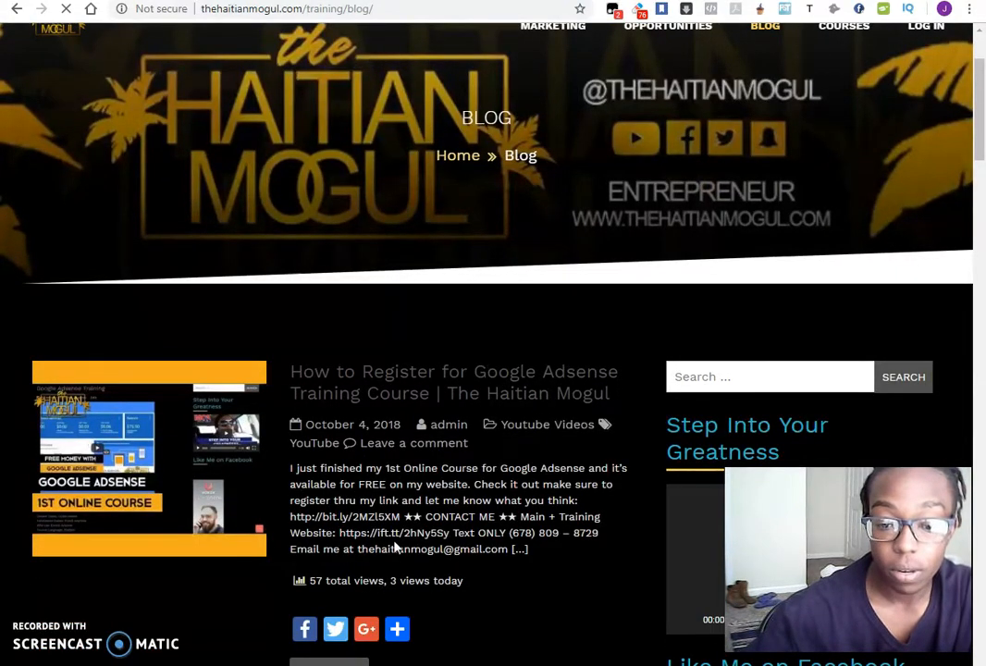
{"action": "scroll", "scroll_direction": "down", "scroll_amount": 3}
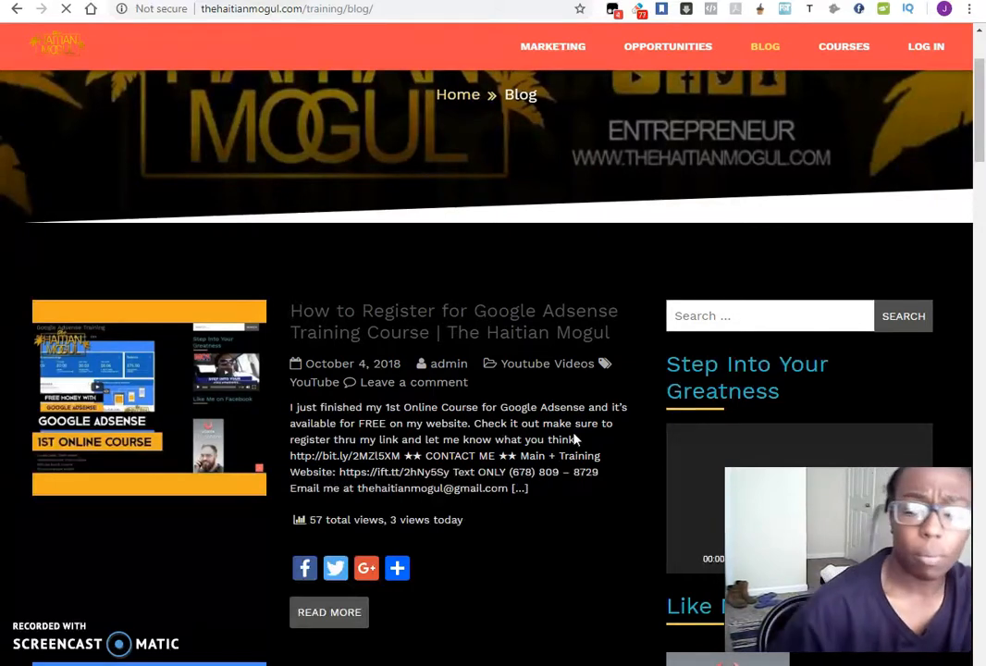
{"action": "scroll", "scroll_direction": "down", "scroll_amount": 3}
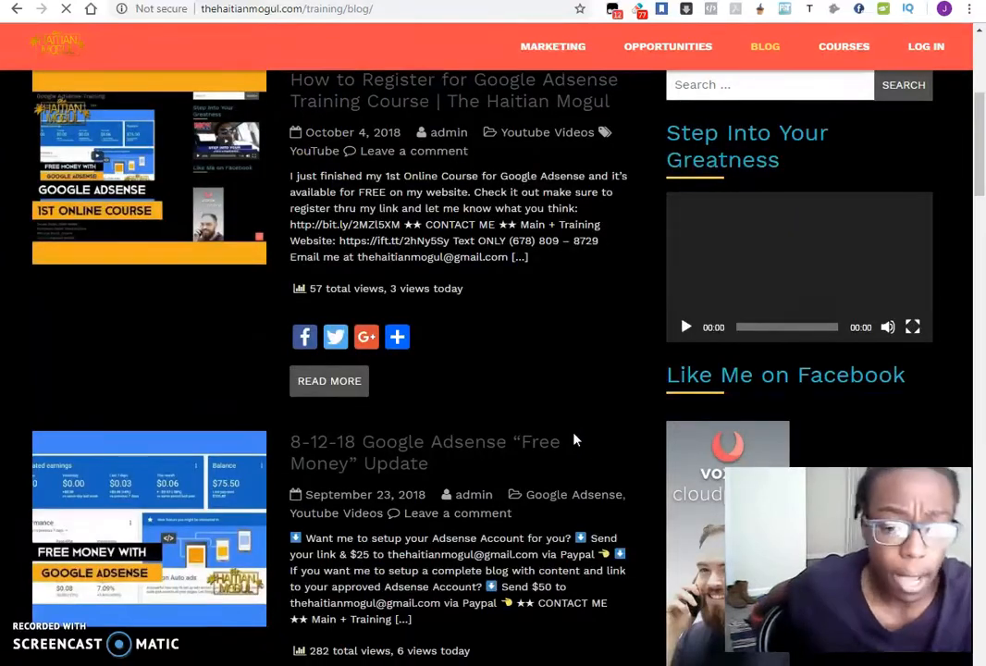
{"action": "scroll", "scroll_direction": "down", "scroll_amount": 3}
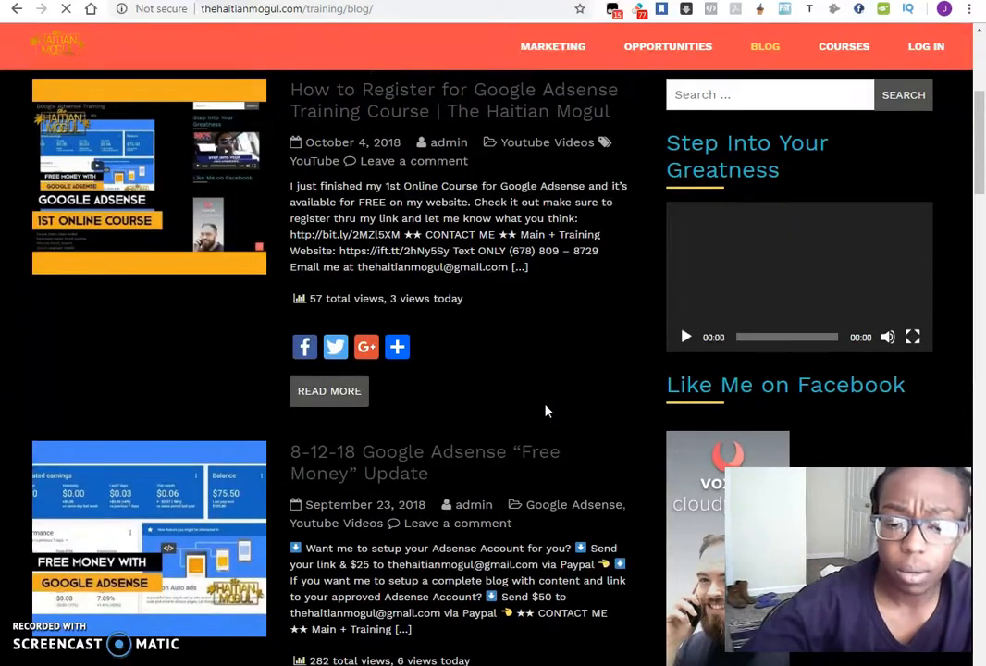
{"action": "scroll", "scroll_direction": "down", "scroll_amount": 3}
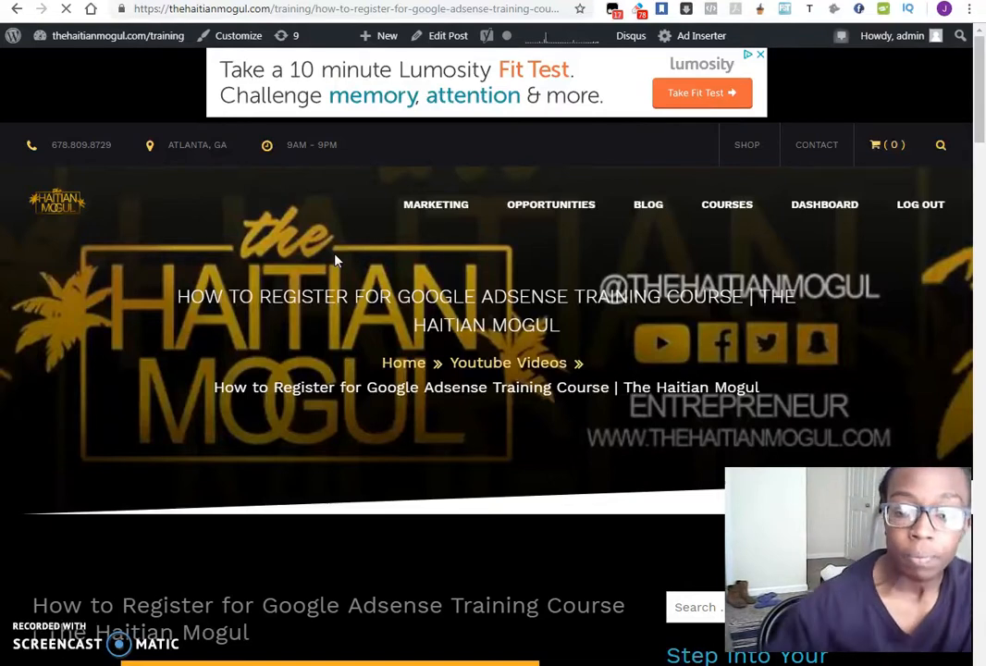
{"action": "mouse_move", "coordinate": [528, 435]}
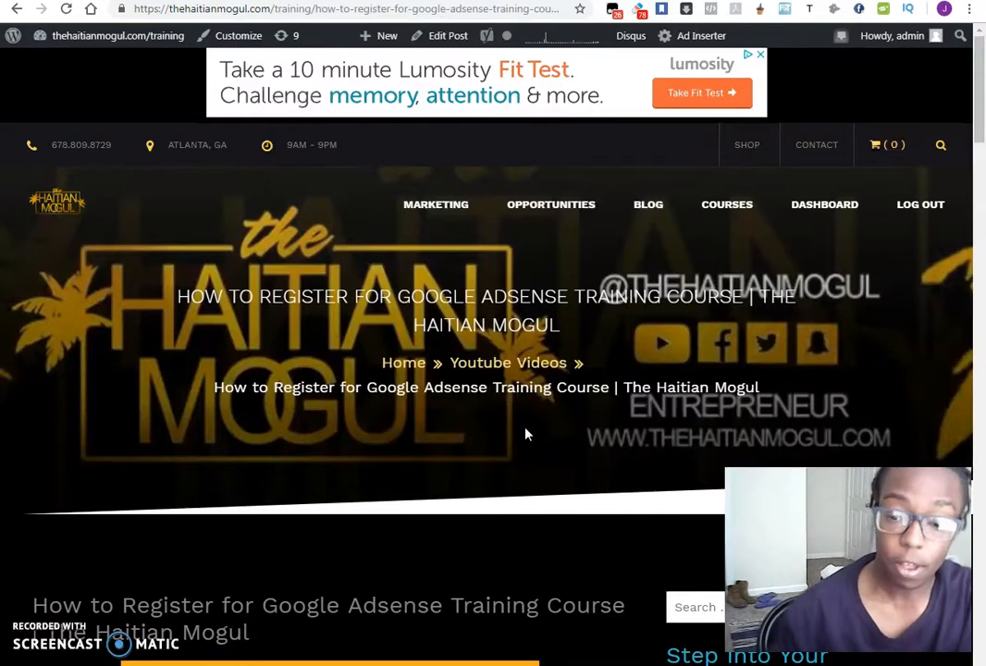
{"action": "scroll", "scroll_direction": "down", "scroll_amount": 3}
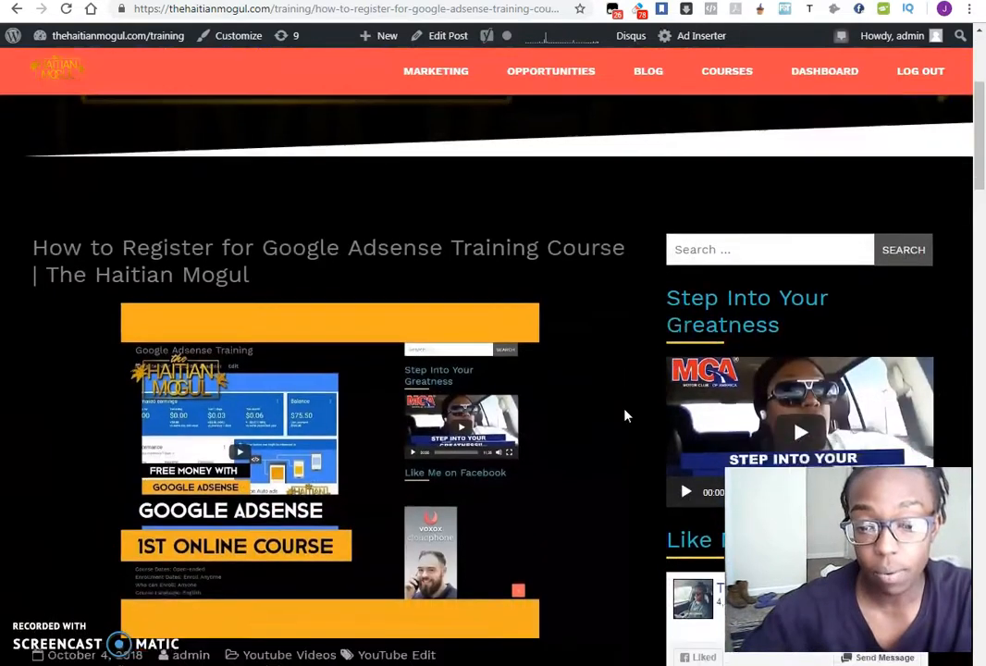
{"action": "scroll", "scroll_direction": "down", "scroll_amount": 3}
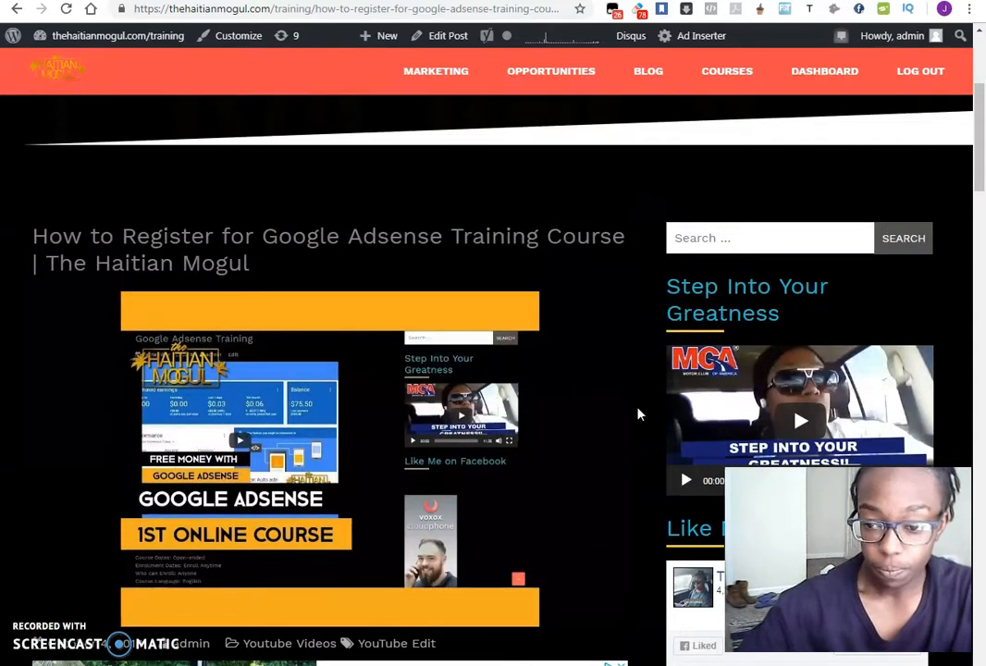
{"action": "scroll", "scroll_direction": "down", "scroll_amount": 3}
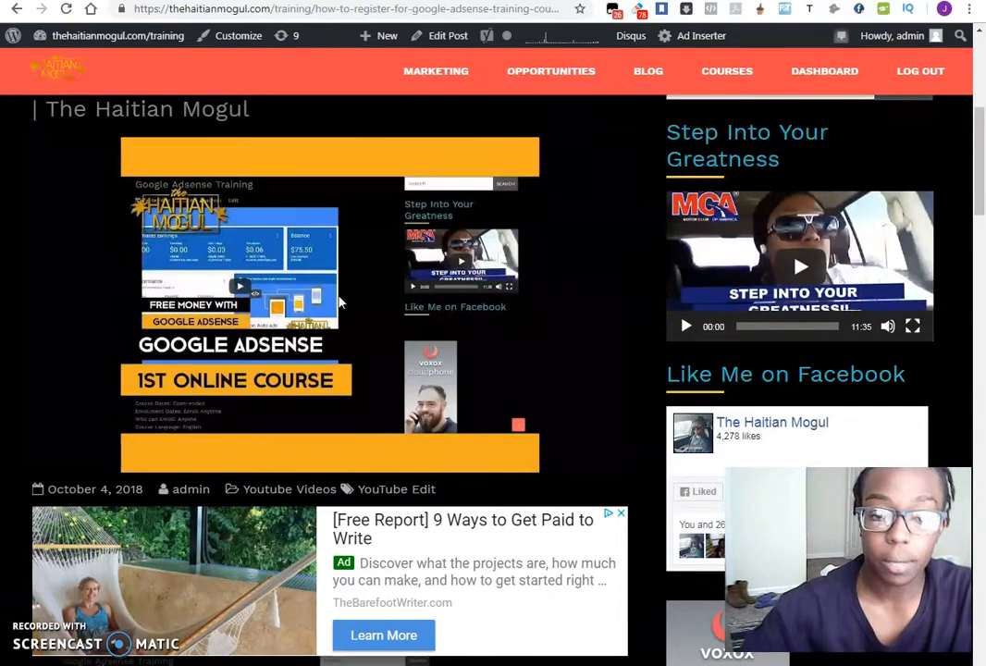
{"action": "scroll", "scroll_direction": "down", "scroll_amount": 3}
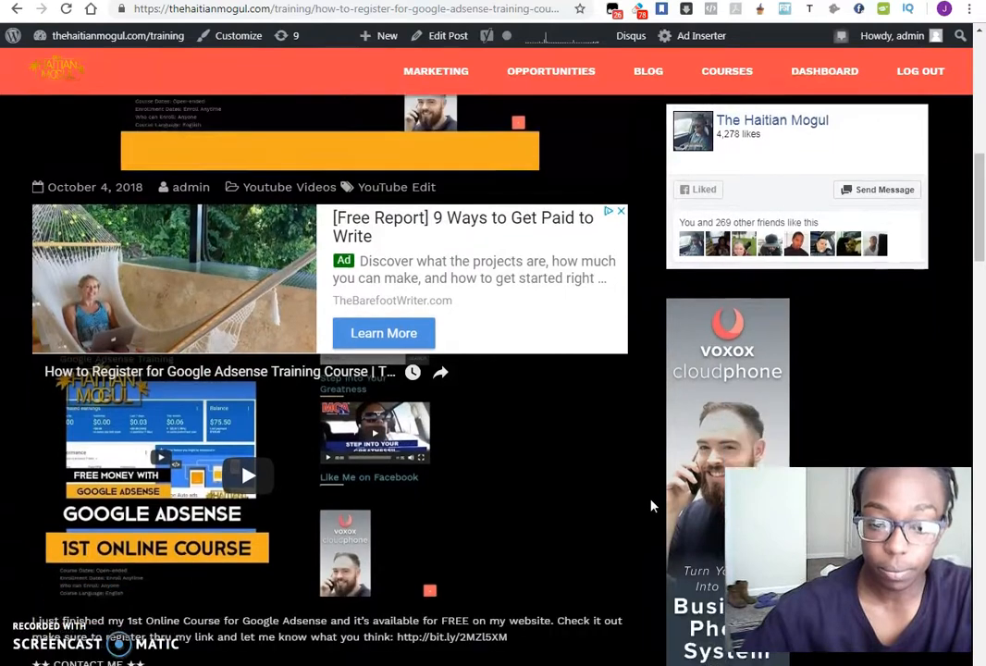
{"action": "scroll", "scroll_direction": "down", "scroll_amount": 3}
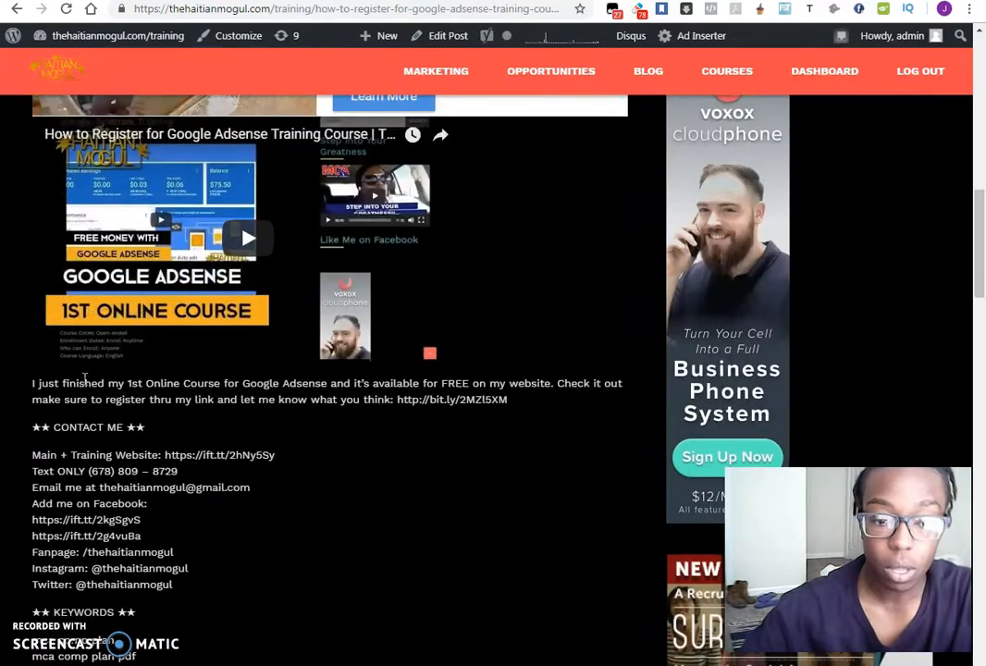
{"action": "mouse_move", "coordinate": [28, 461]}
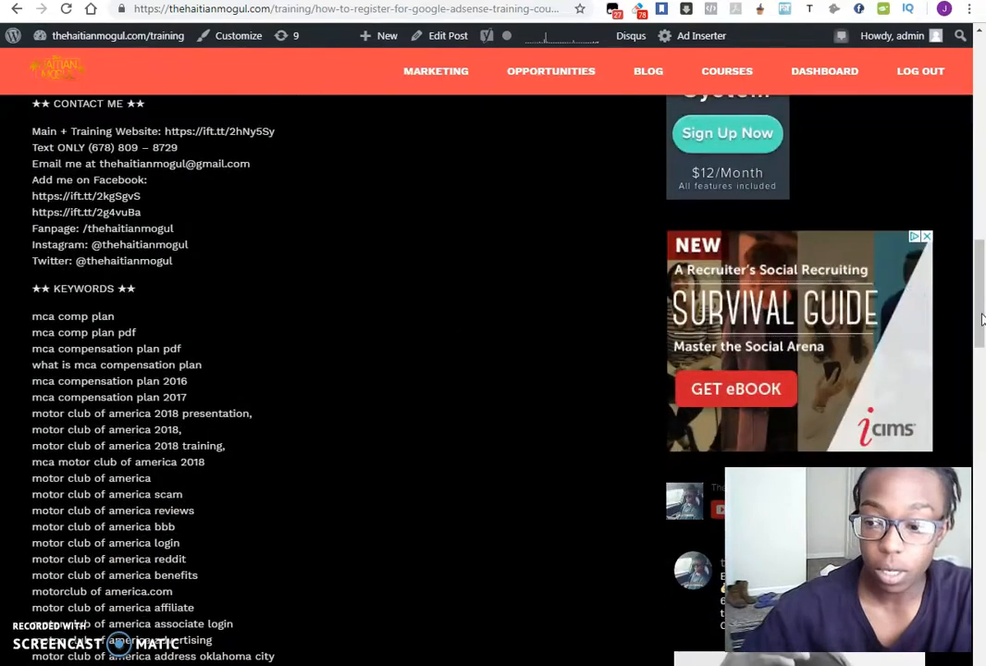
{"action": "scroll", "scroll_direction": "down", "scroll_amount": 3}
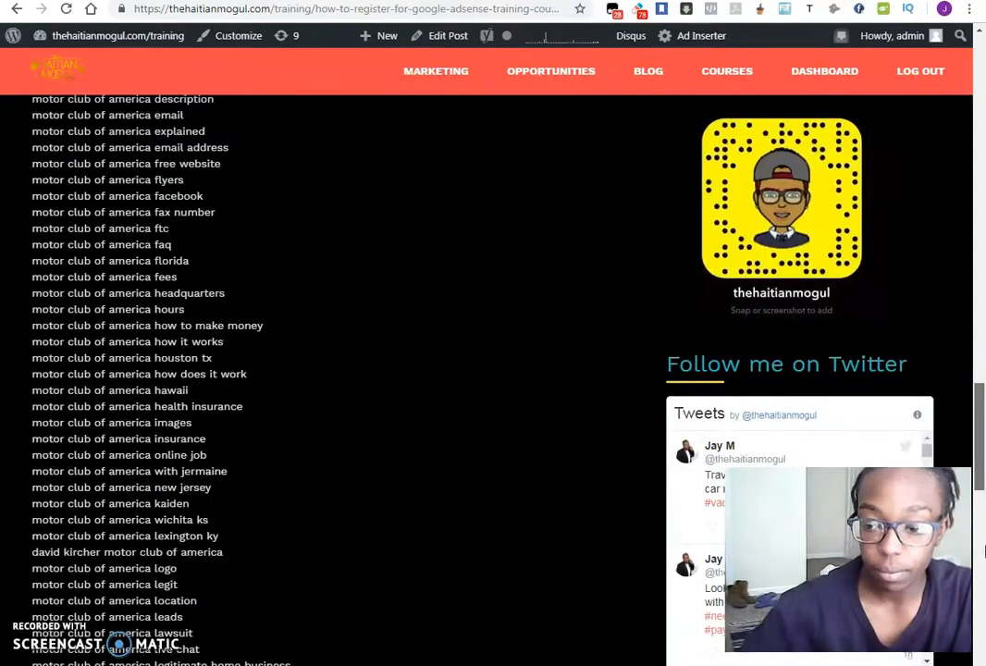
{"action": "scroll", "scroll_direction": "down", "scroll_amount": 3}
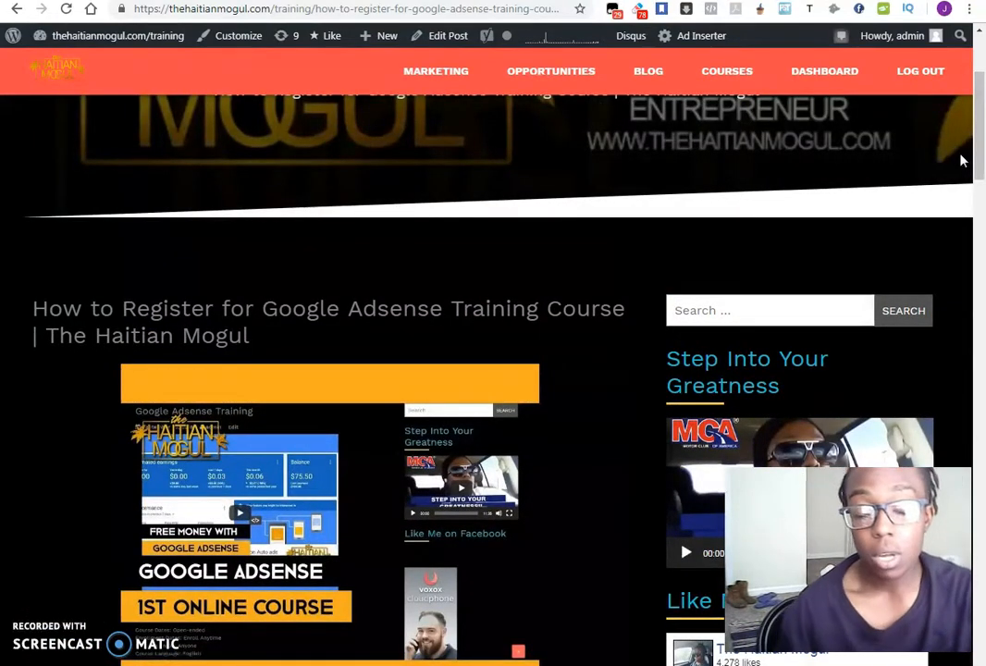
{"action": "scroll", "scroll_direction": "down", "scroll_amount": 3}
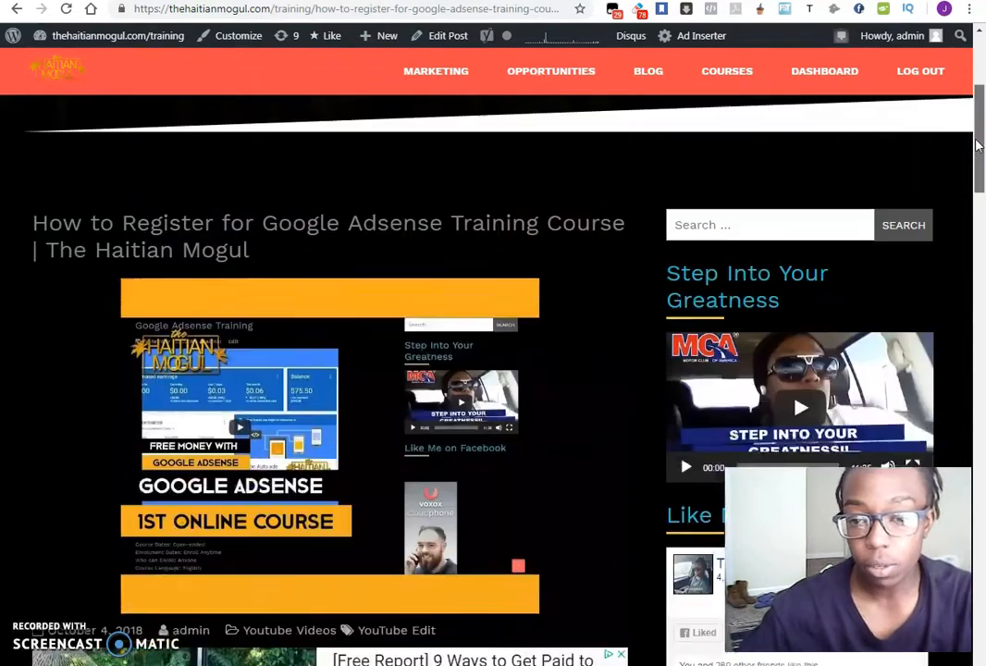
{"action": "scroll", "scroll_direction": "down", "scroll_amount": 3}
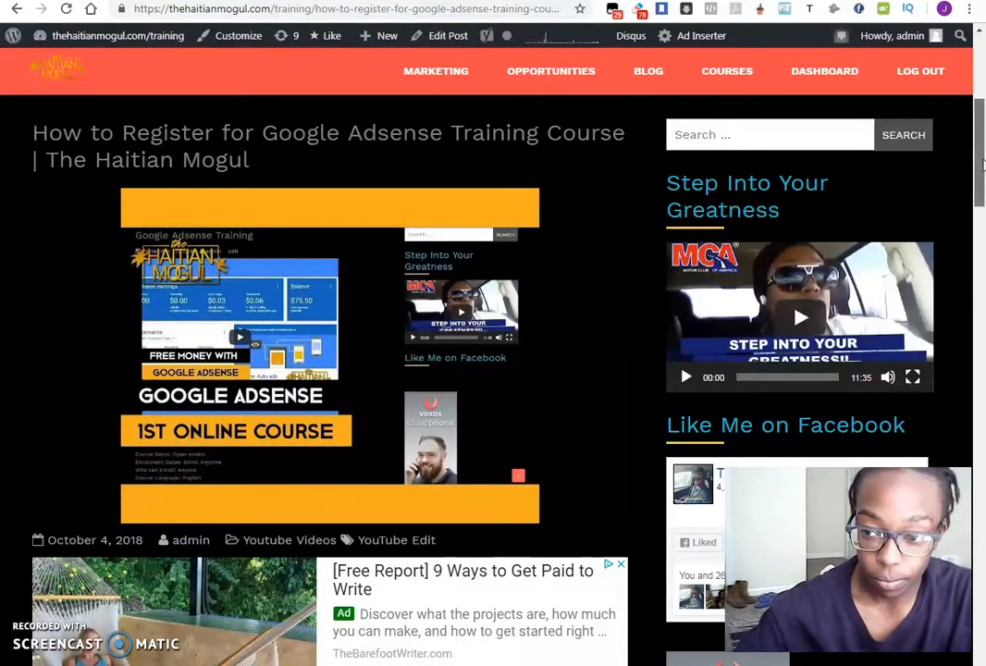
{"action": "scroll", "scroll_direction": "down", "scroll_amount": 3}
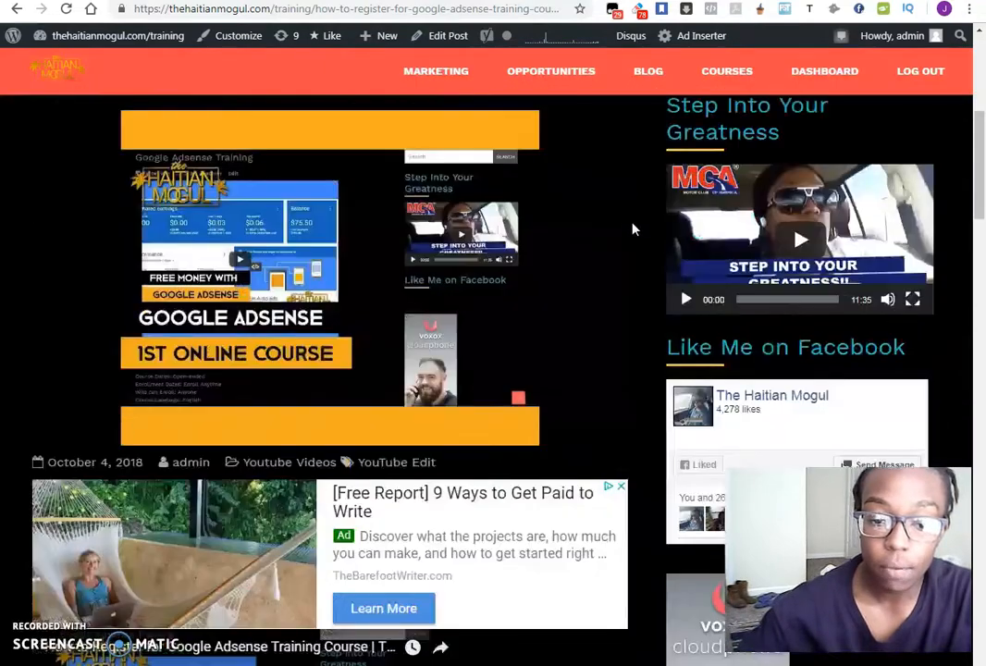
{"action": "scroll", "scroll_direction": "down", "scroll_amount": 3}
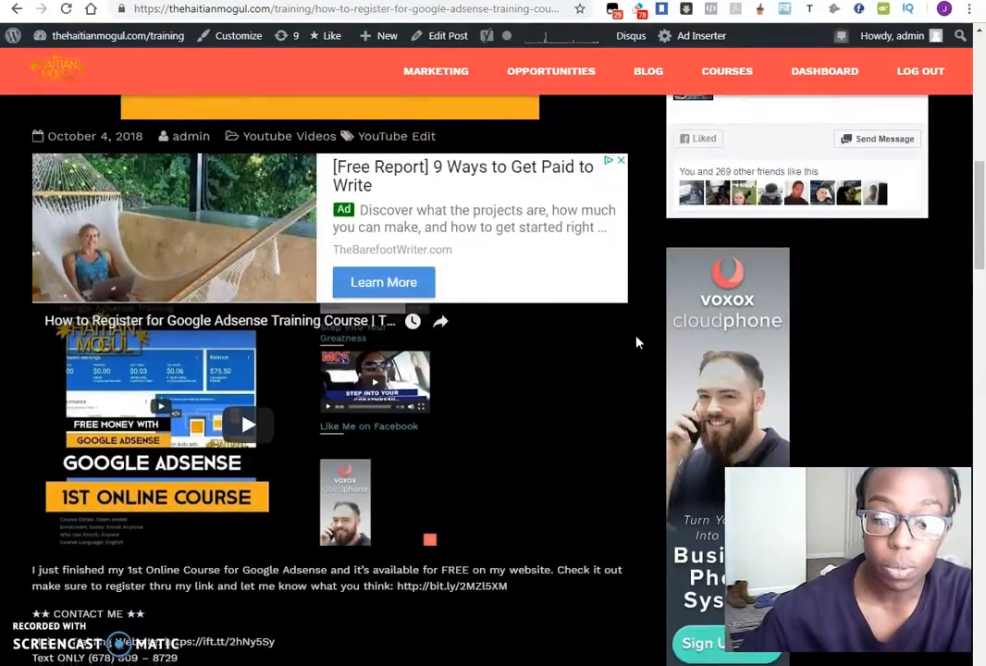
{"action": "scroll", "scroll_direction": "down", "scroll_amount": 3}
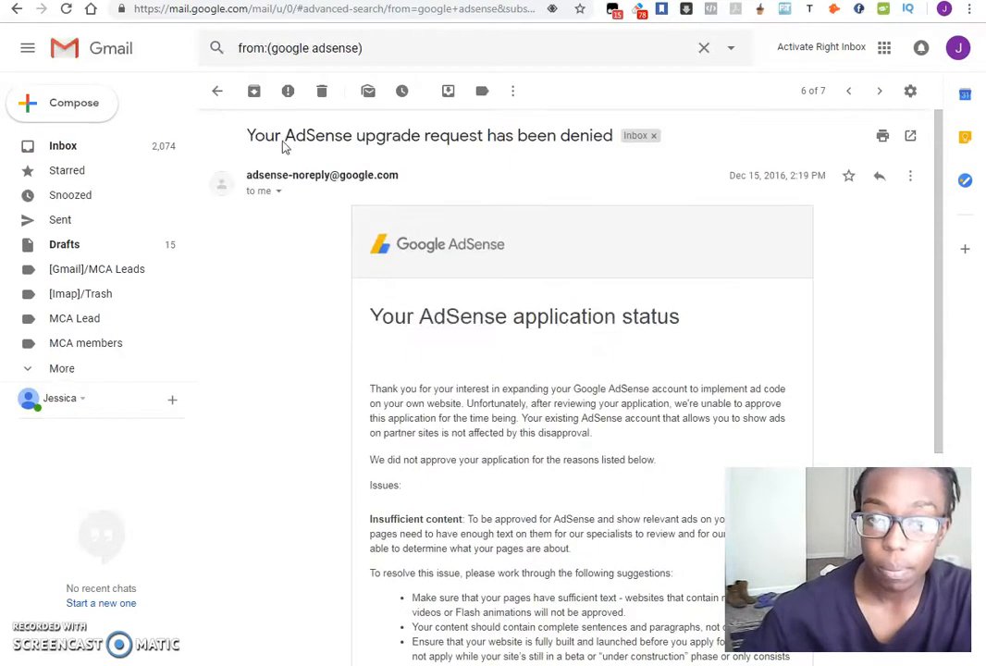
{"action": "mouse_move", "coordinate": [217, 91]}
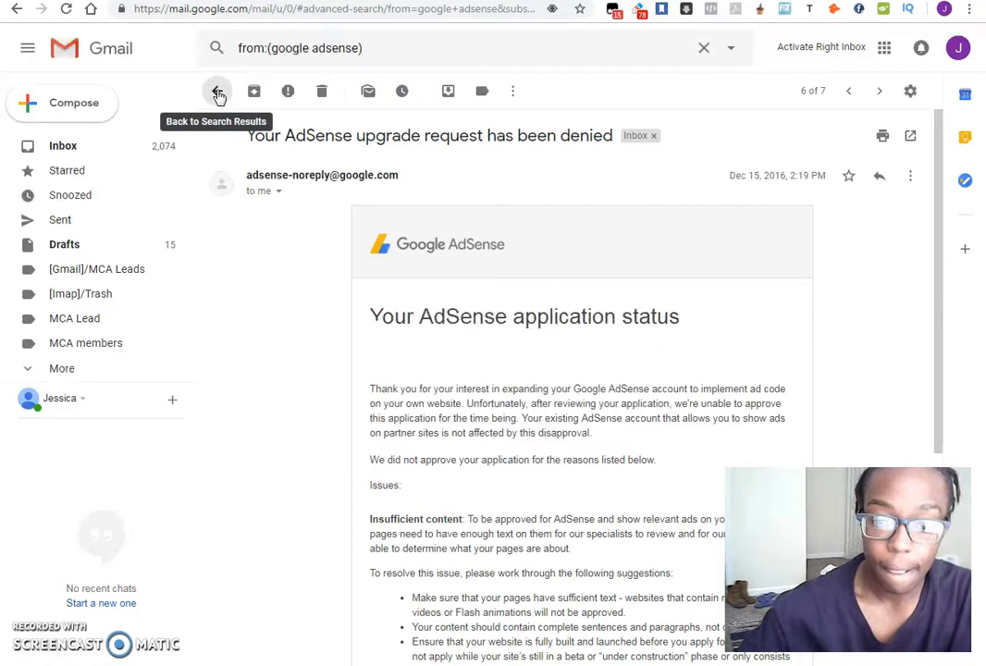
Return to the Google AdSense search results to reach the approval email
{"action": "left_click", "coordinate": [218, 91]}
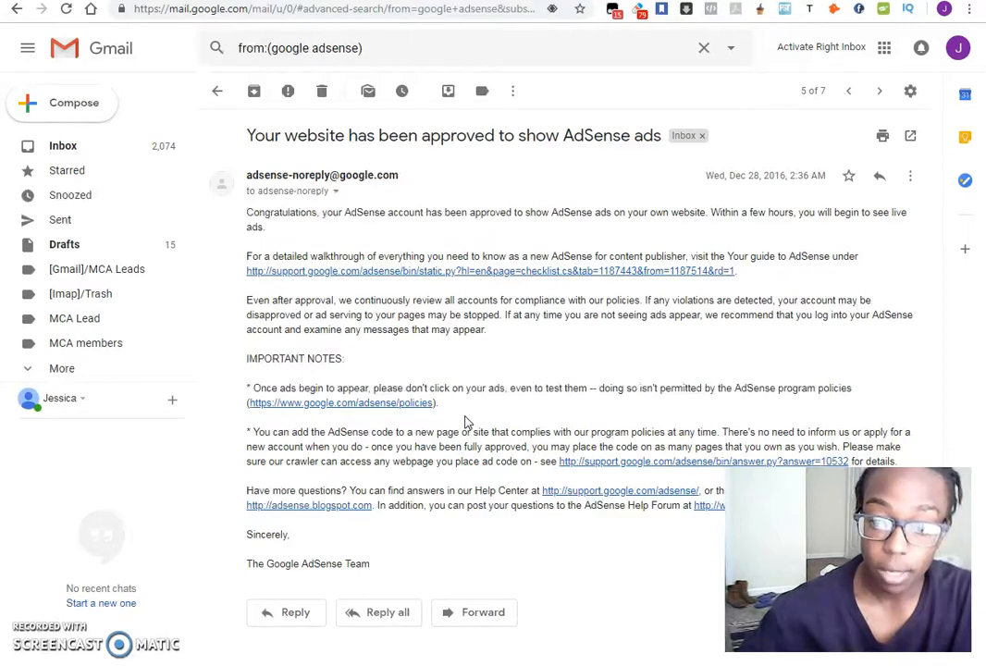
{"action": "mouse_move", "coordinate": [468, 403]}
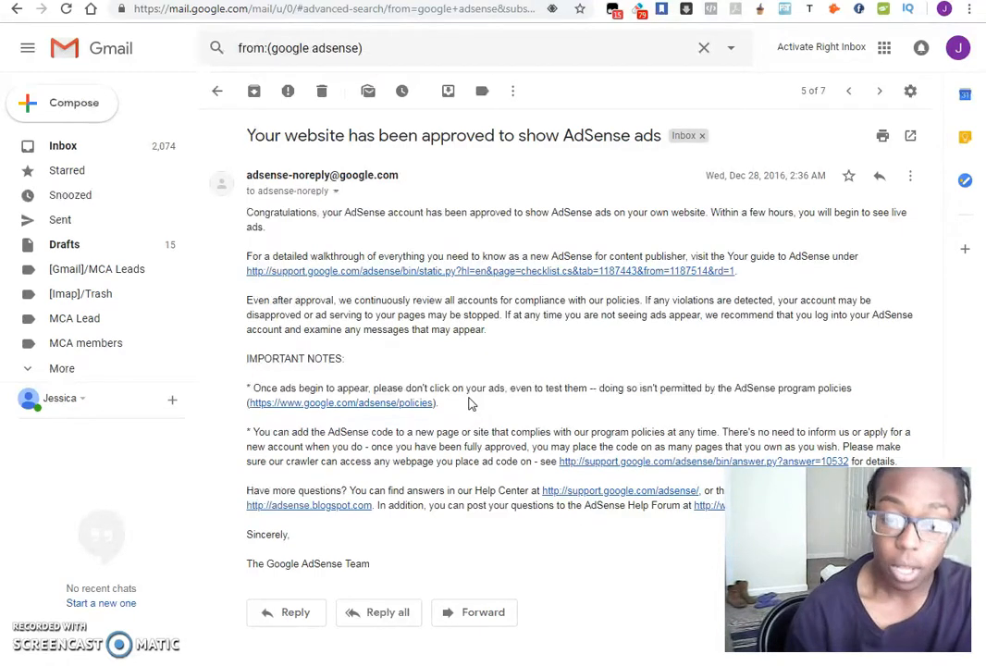
{"action": "mouse_move", "coordinate": [368, 374]}
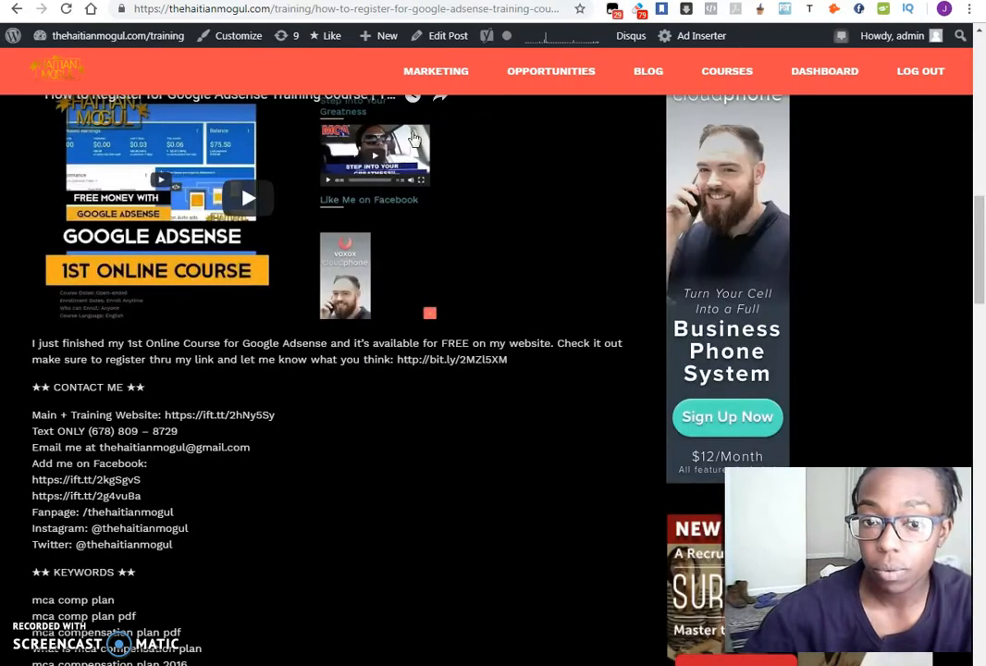
Go from the training post to the site's admin Dashboard via the admin bar
{"action": "left_click", "coordinate": [118, 35]}
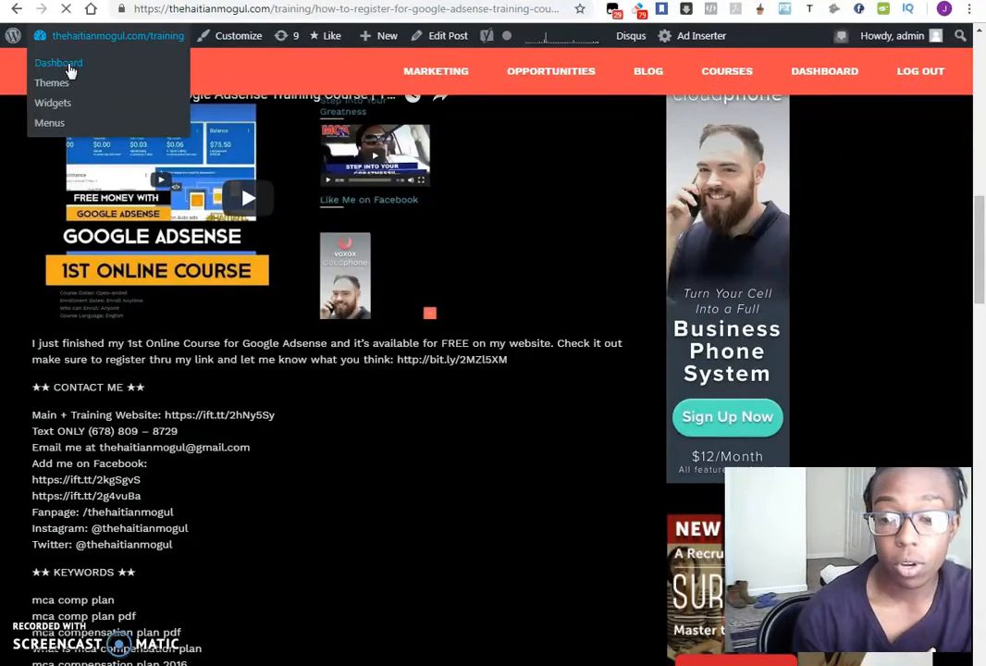
{"action": "left_click", "coordinate": [59, 63]}
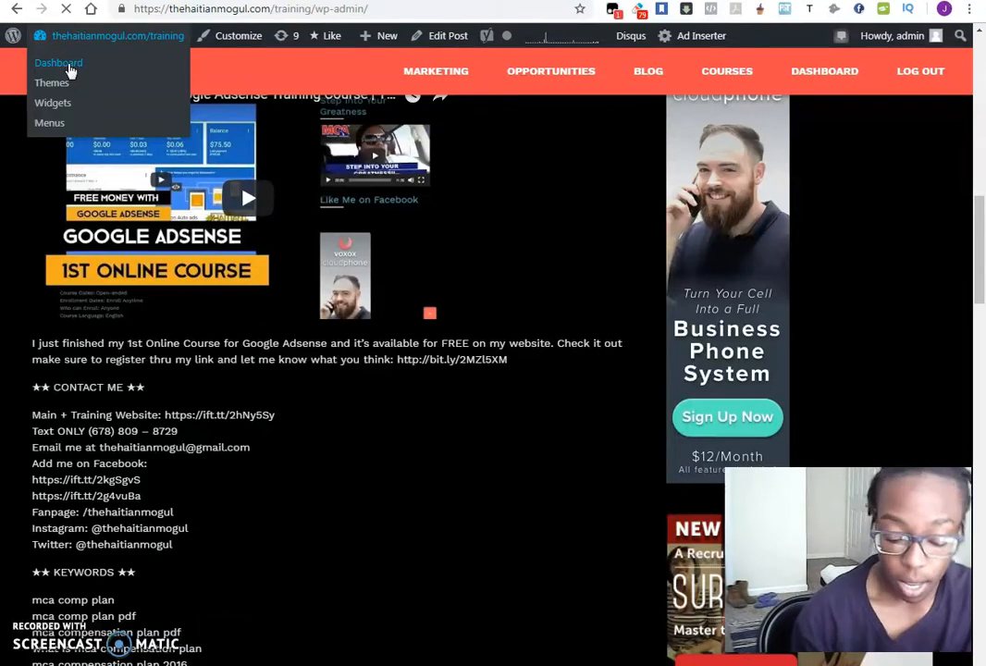
{"action": "left_click", "coordinate": [58, 63]}
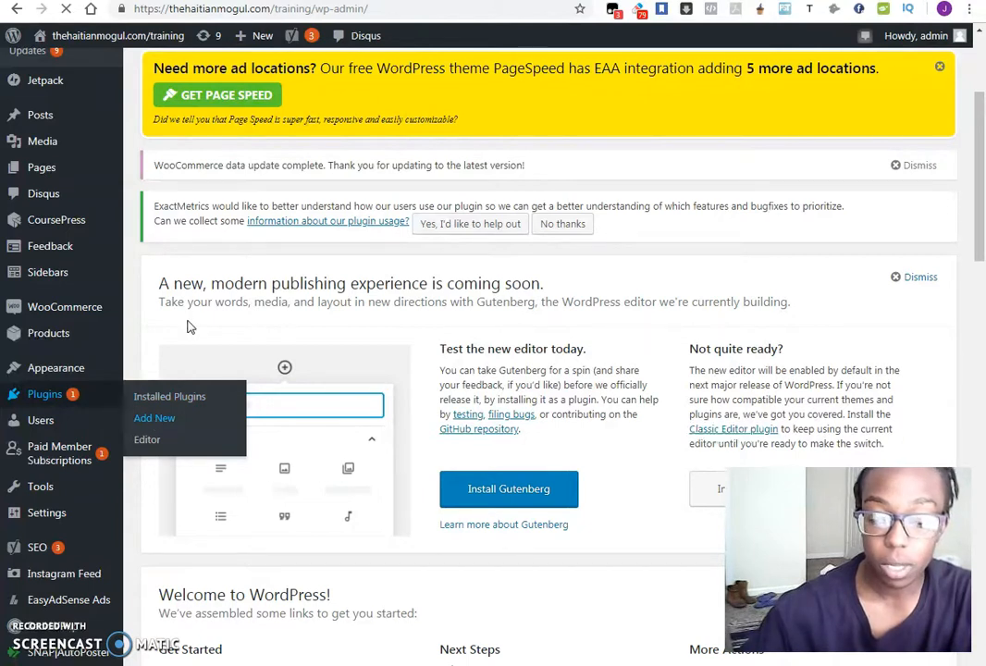
{"action": "mouse_move", "coordinate": [191, 326]}
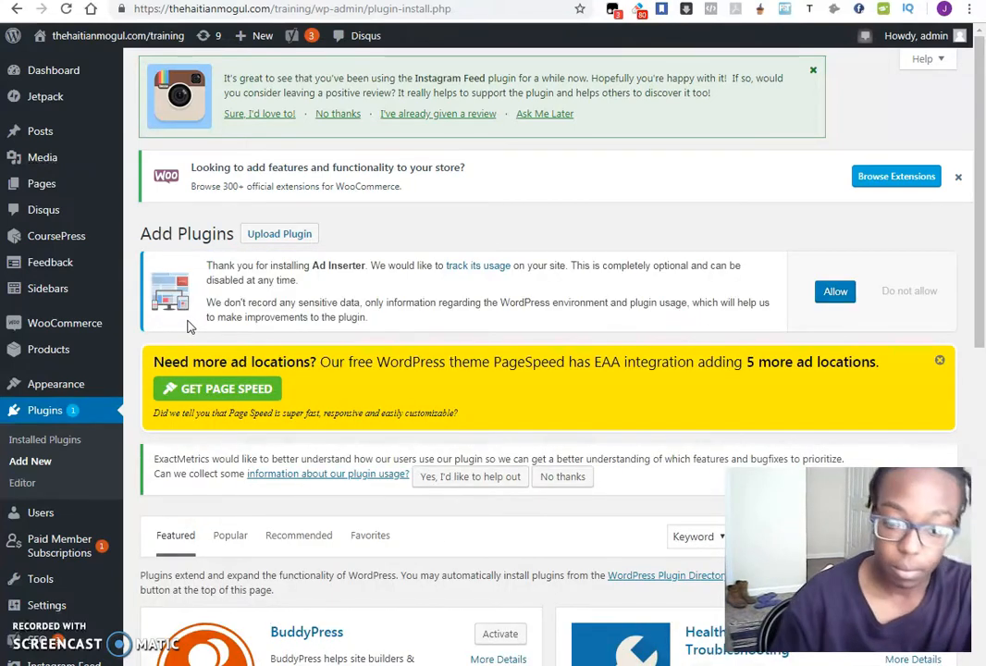
Search the plugin directory for 'google ads' and browse Advanced Ads, Ad Inserter and Easy Google AdSense
{"action": "scroll", "scroll_direction": "down", "scroll_amount": 3}
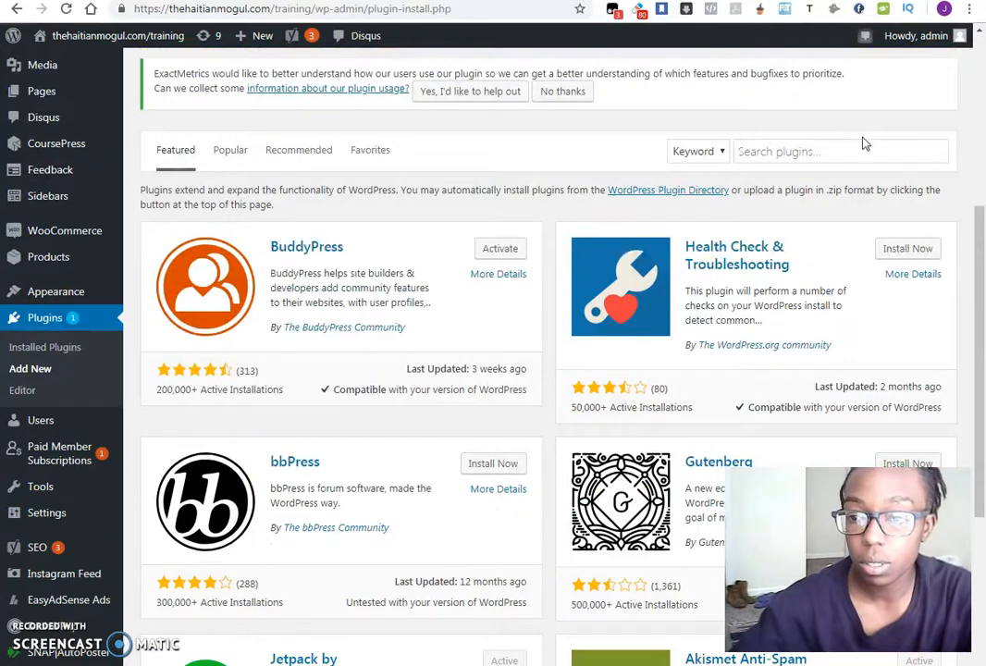
{"action": "left_click", "coordinate": [832, 152]}
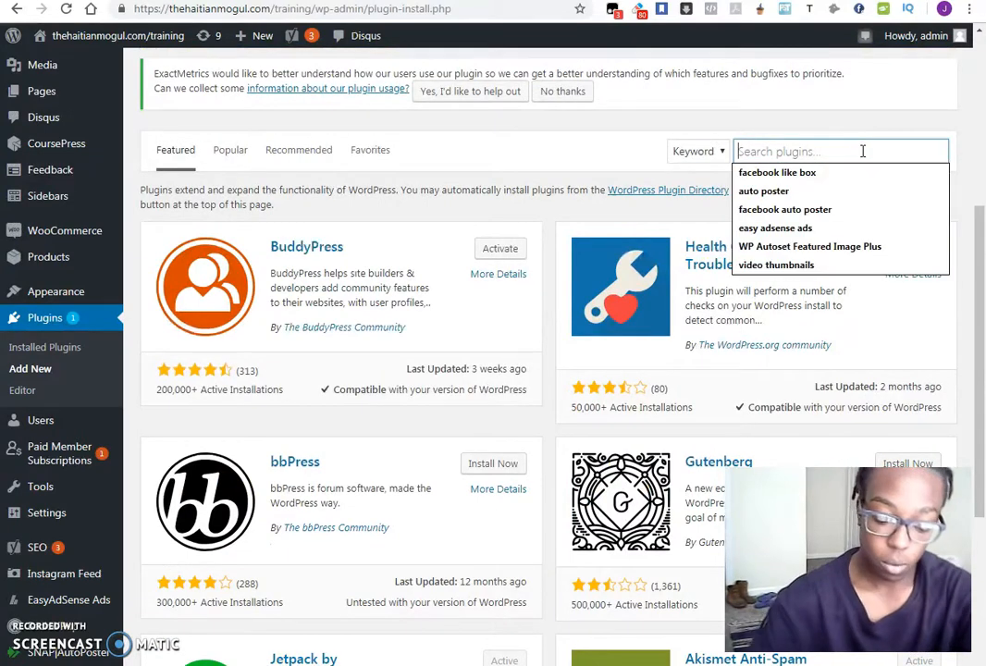
{"action": "type", "text": "google"}
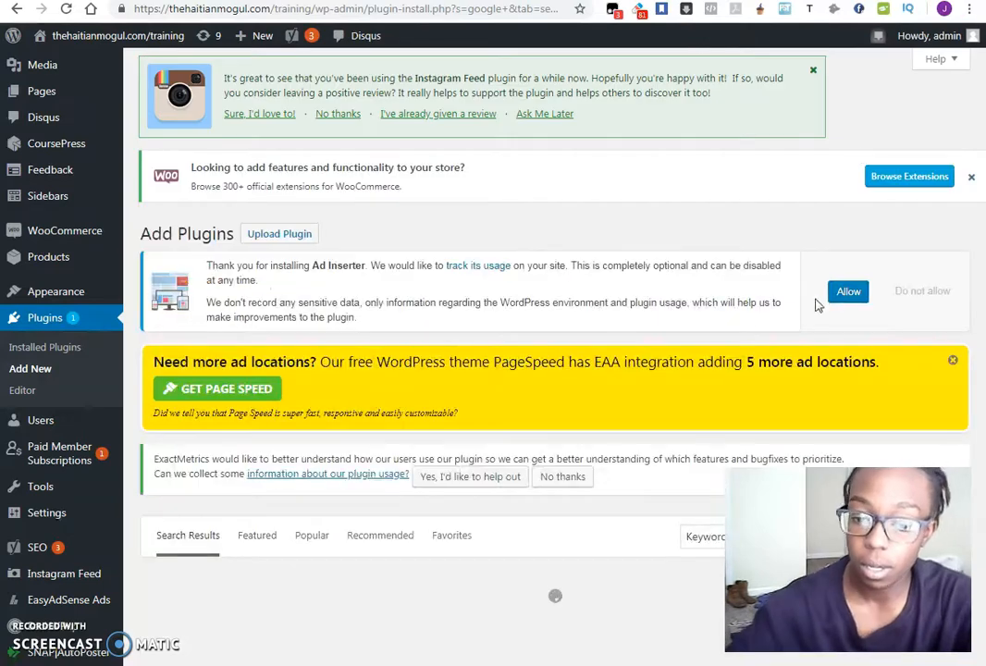
{"action": "scroll", "scroll_direction": "down", "scroll_amount": 3}
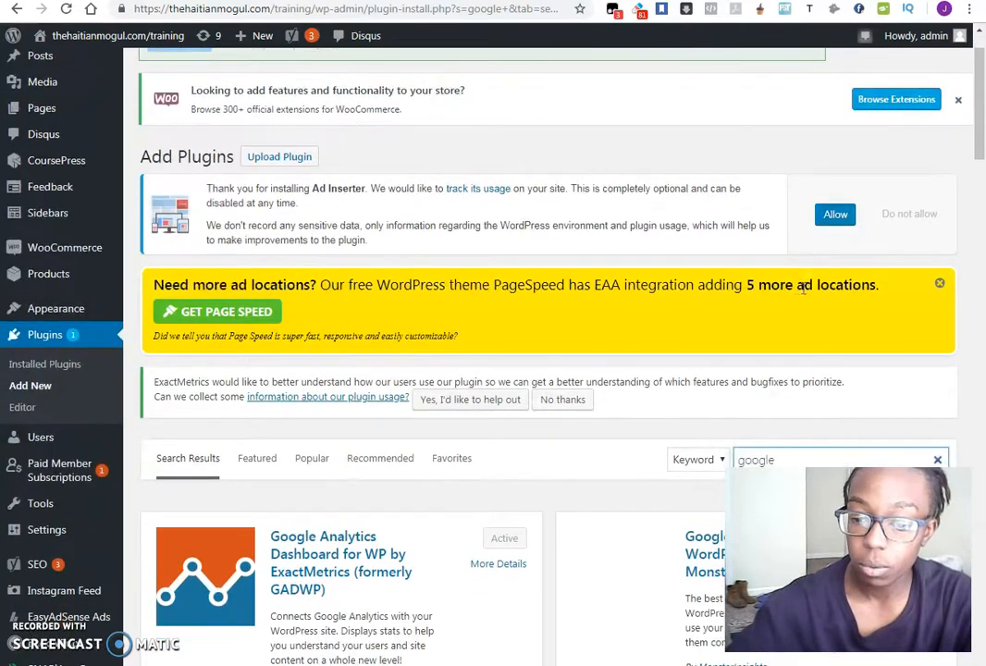
{"action": "scroll", "scroll_direction": "down", "scroll_amount": 3}
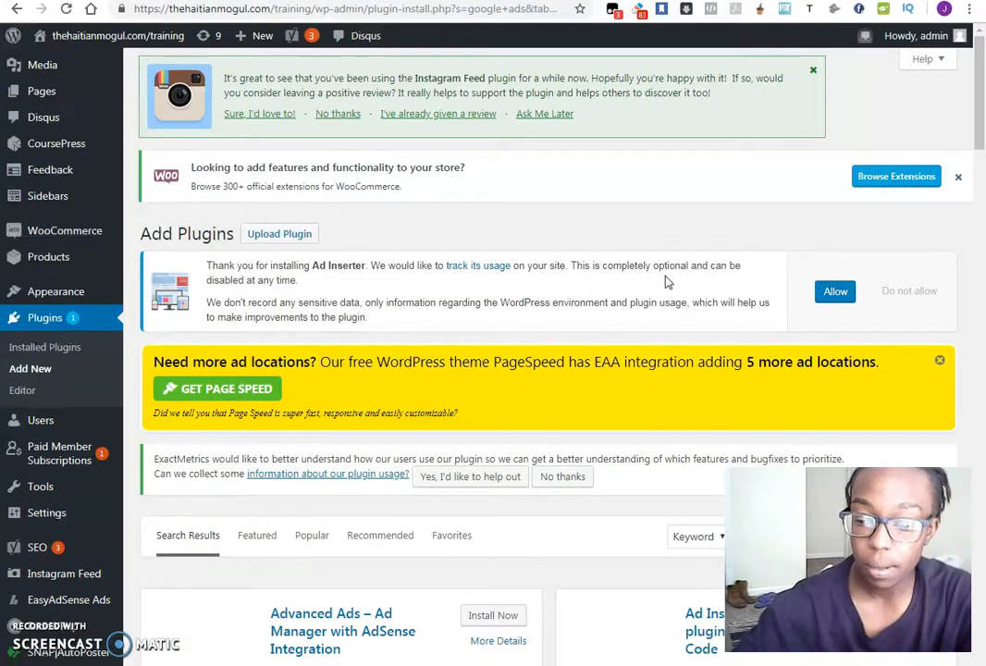
{"action": "scroll", "scroll_direction": "down", "scroll_amount": 3}
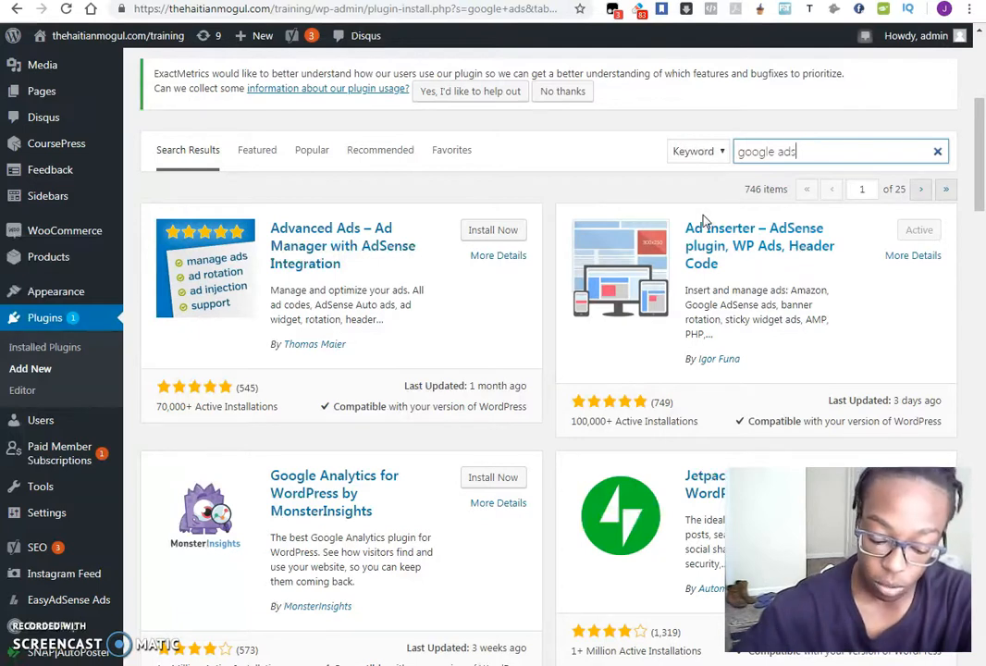
{"action": "scroll", "scroll_direction": "down", "scroll_amount": 3}
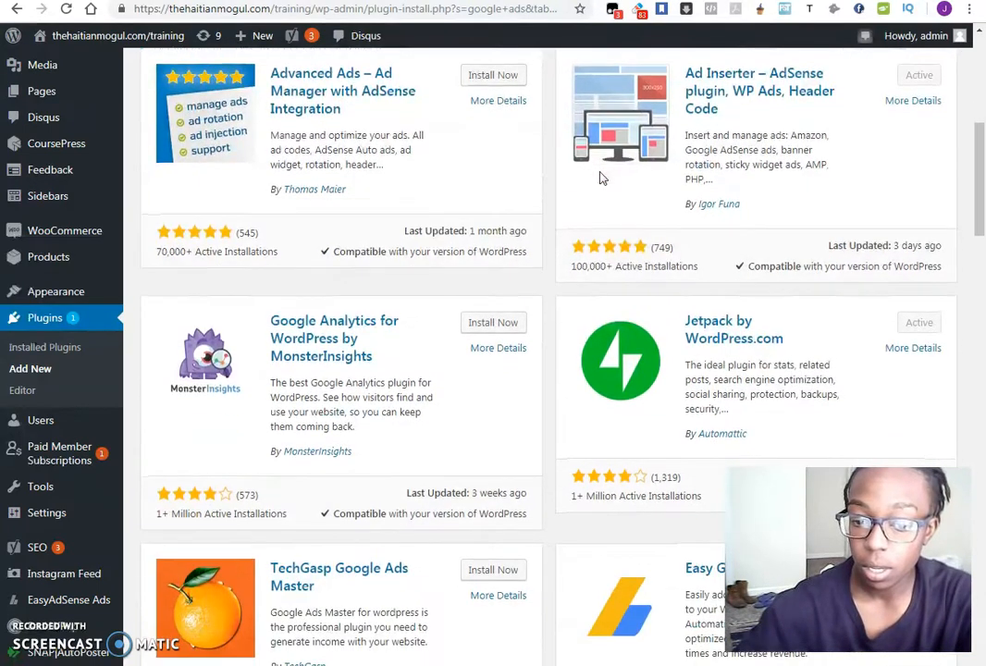
{"action": "scroll", "scroll_direction": "down", "scroll_amount": 3}
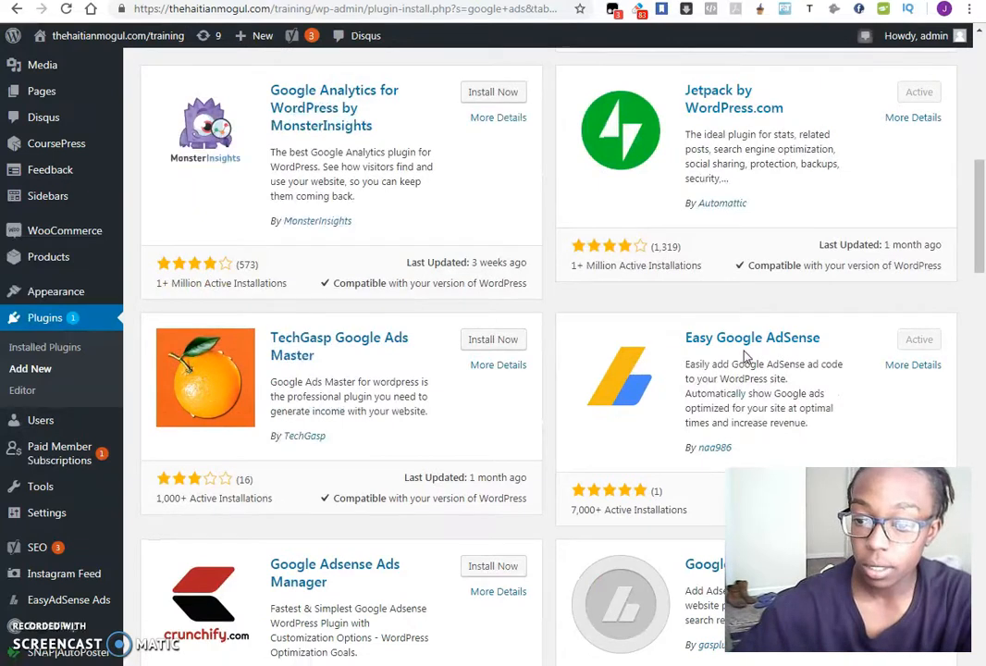
{"action": "mouse_move", "coordinate": [829, 230]}
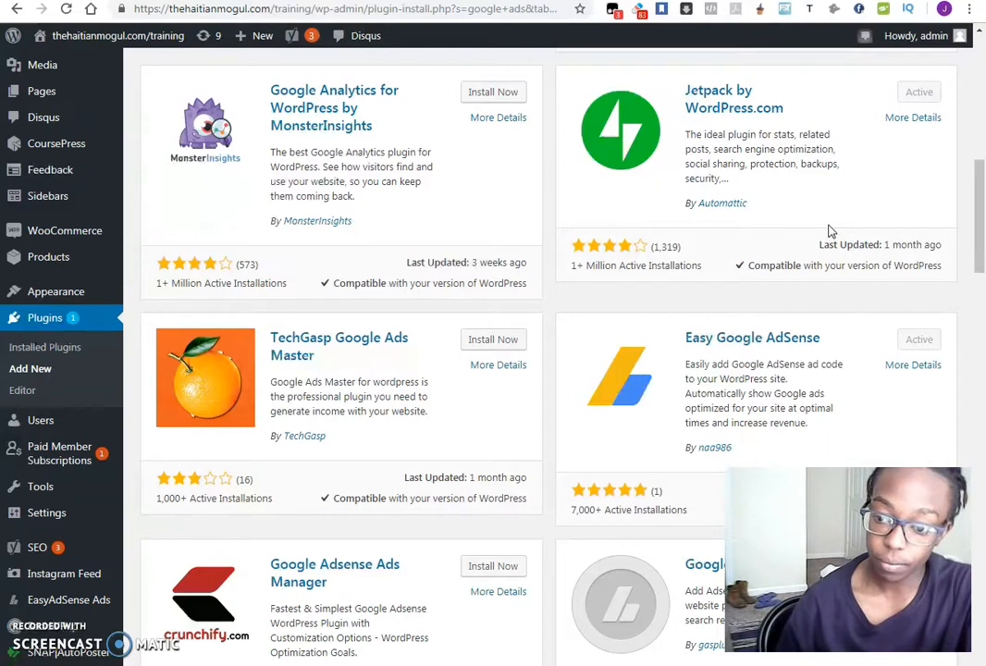
{"action": "mouse_move", "coordinate": [837, 211]}
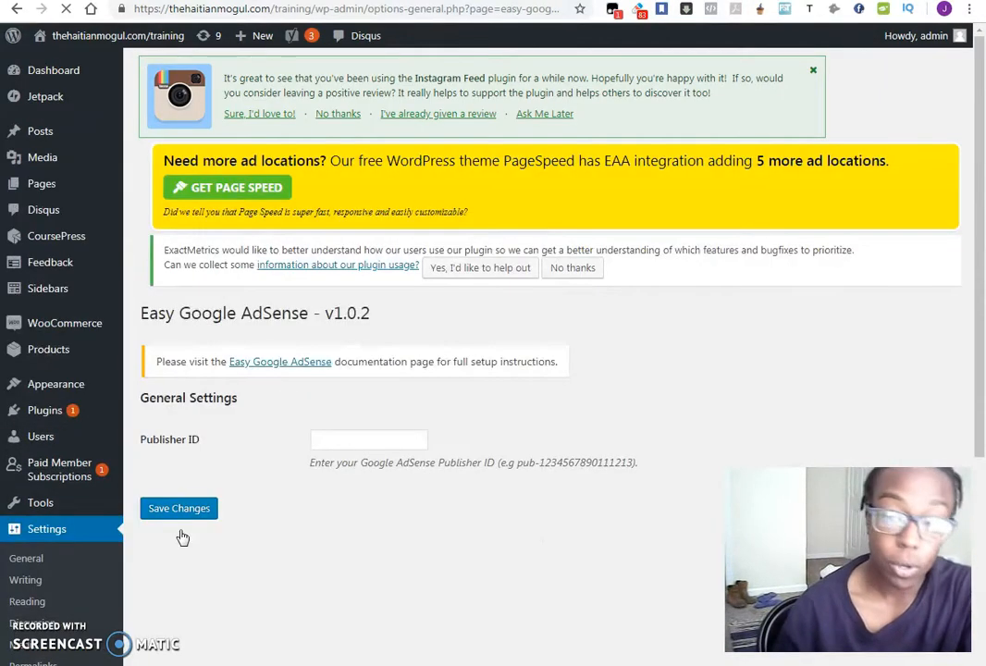
{"action": "mouse_move", "coordinate": [361, 538]}
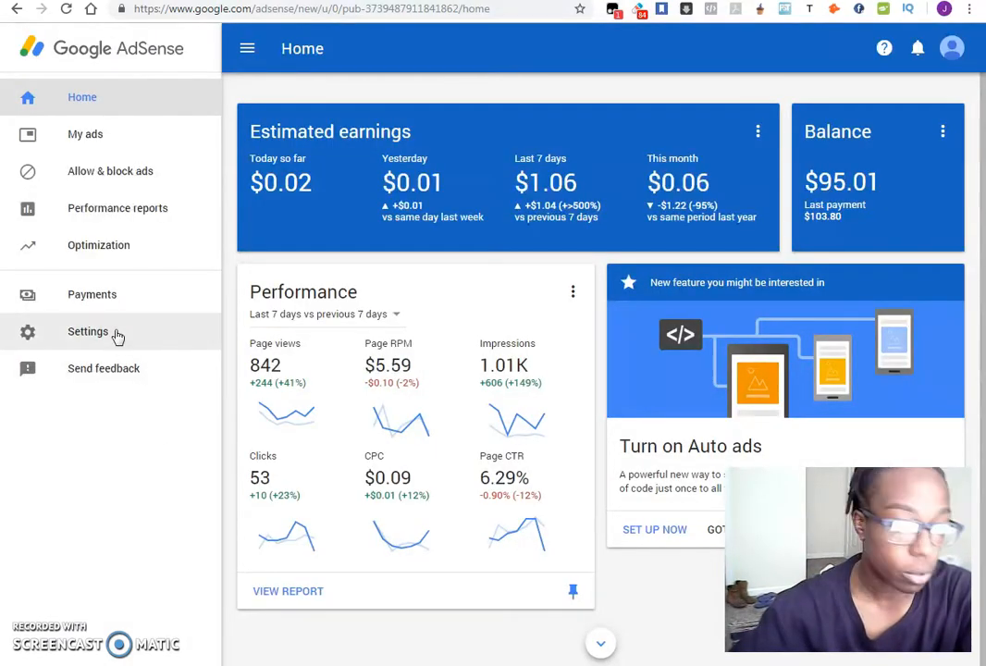
Show Settings > Account > Account information and select the Publisher ID for copying
{"action": "left_click", "coordinate": [89, 331]}
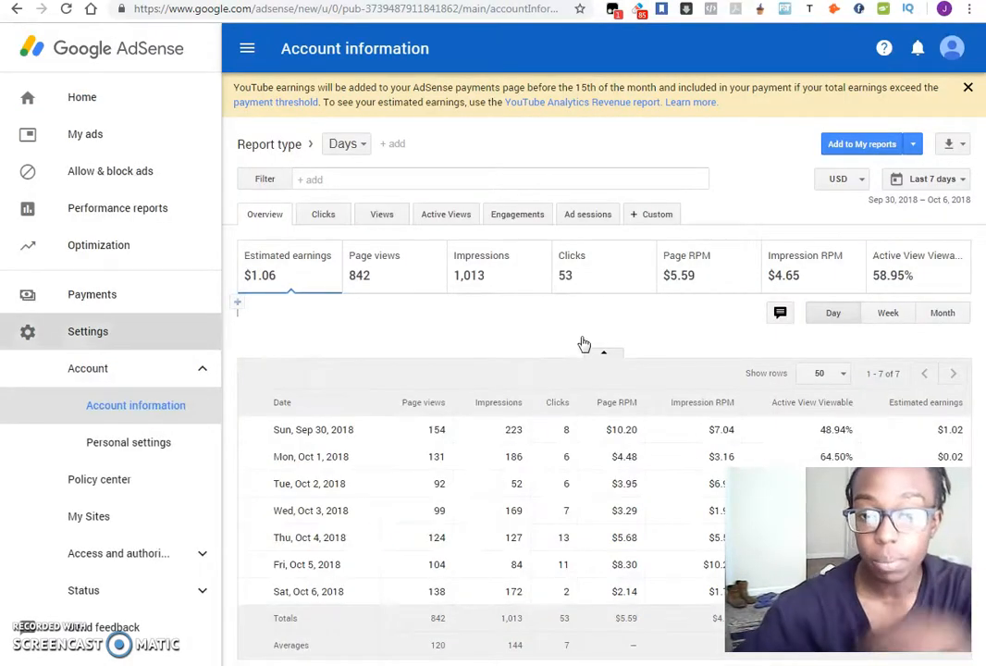
{"action": "left_click", "coordinate": [135, 405]}
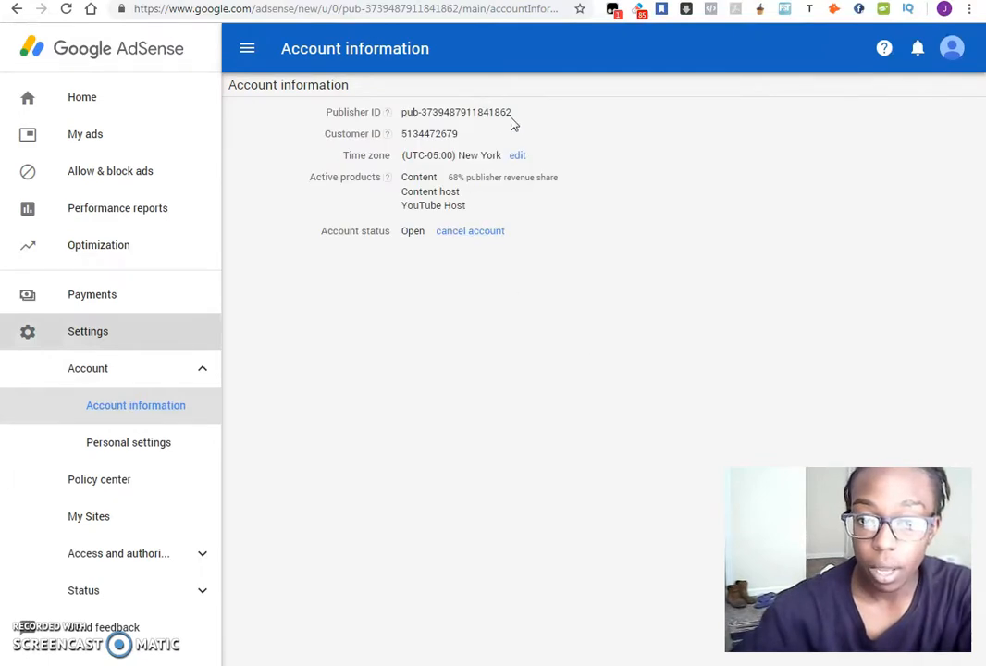
{"action": "double_click", "coordinate": [455, 113]}
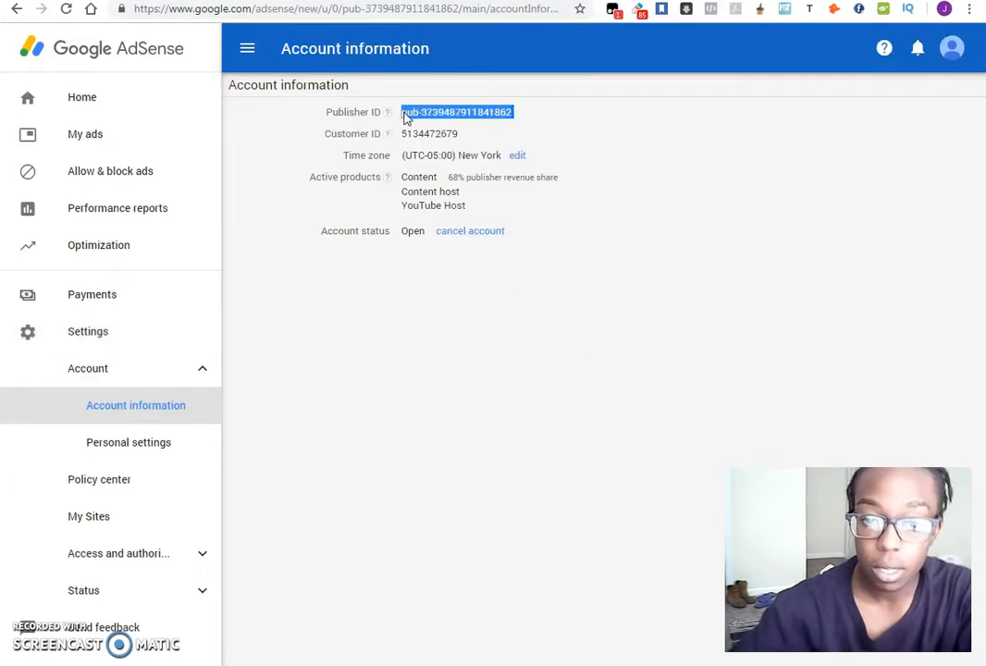
{"action": "mouse_move", "coordinate": [170, 417]}
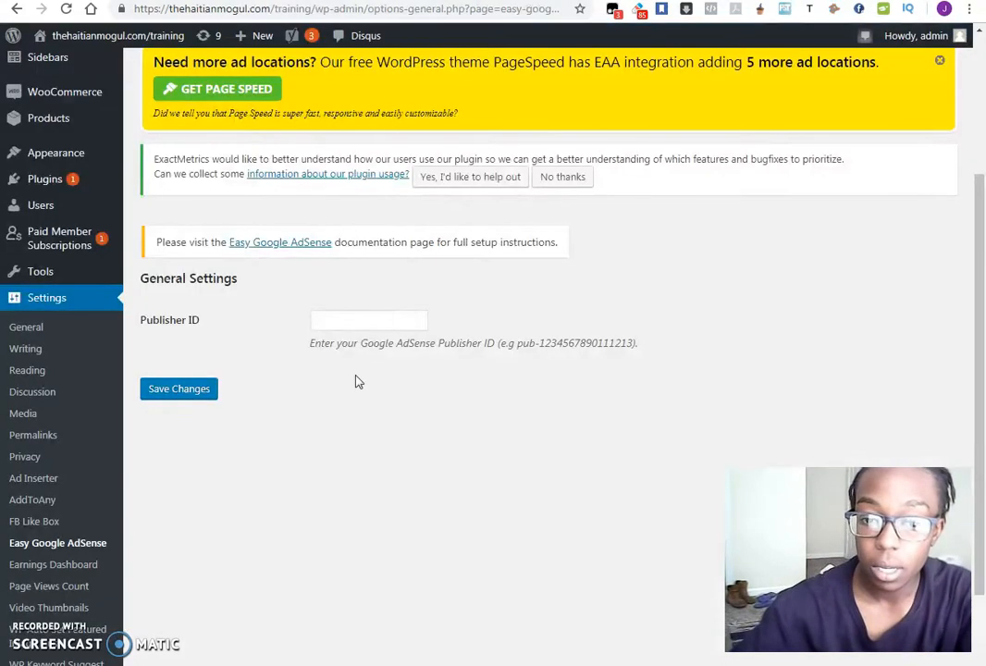
{"action": "type", "text": "b-3739487911841862"}
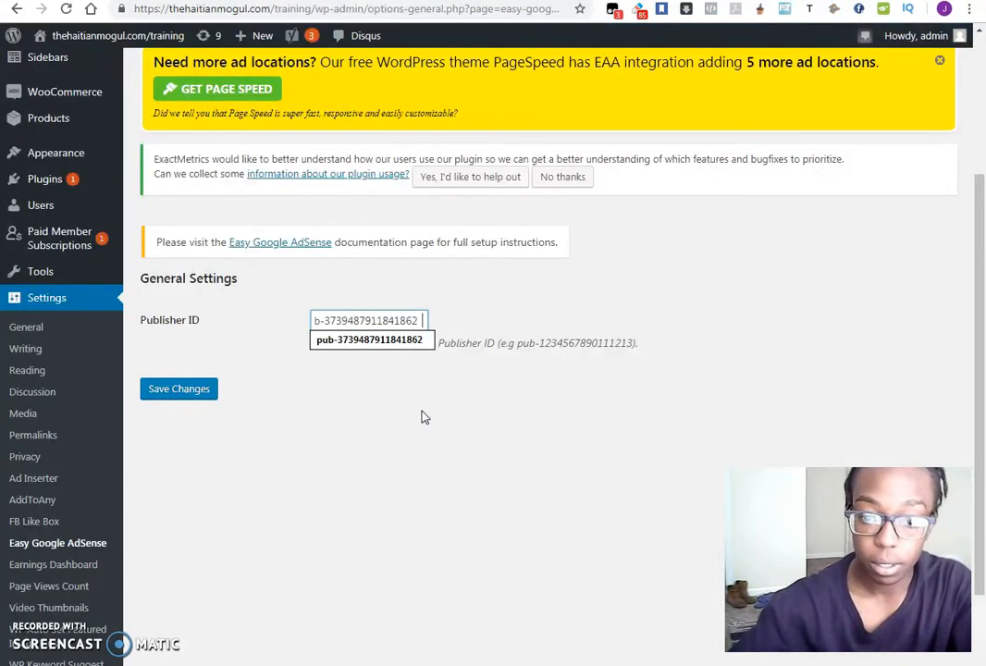
{"action": "left_click", "coordinate": [177, 389]}
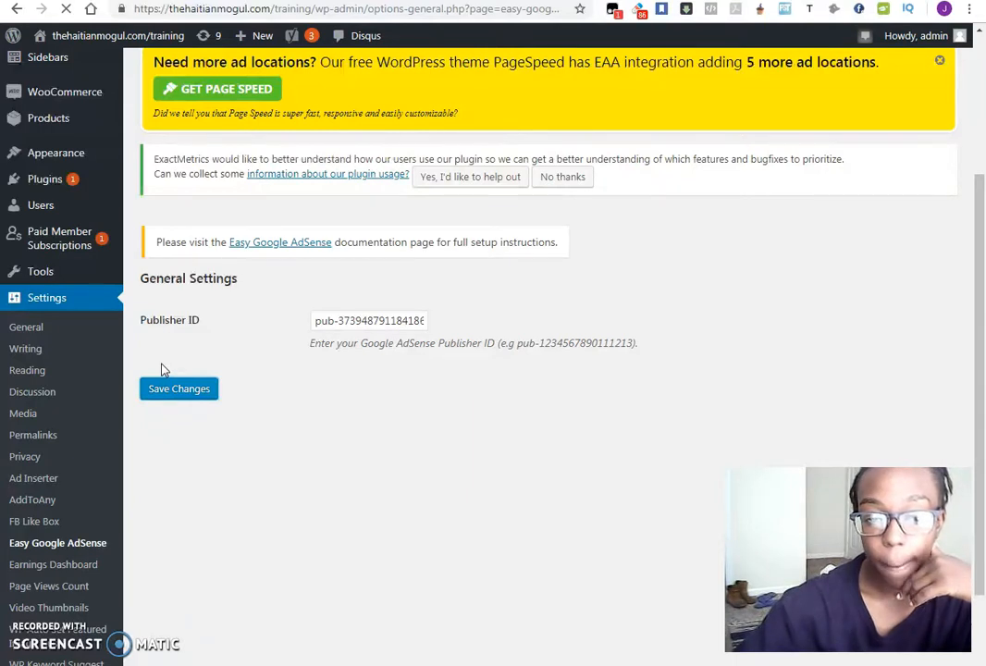
{"action": "left_click", "coordinate": [177, 389]}
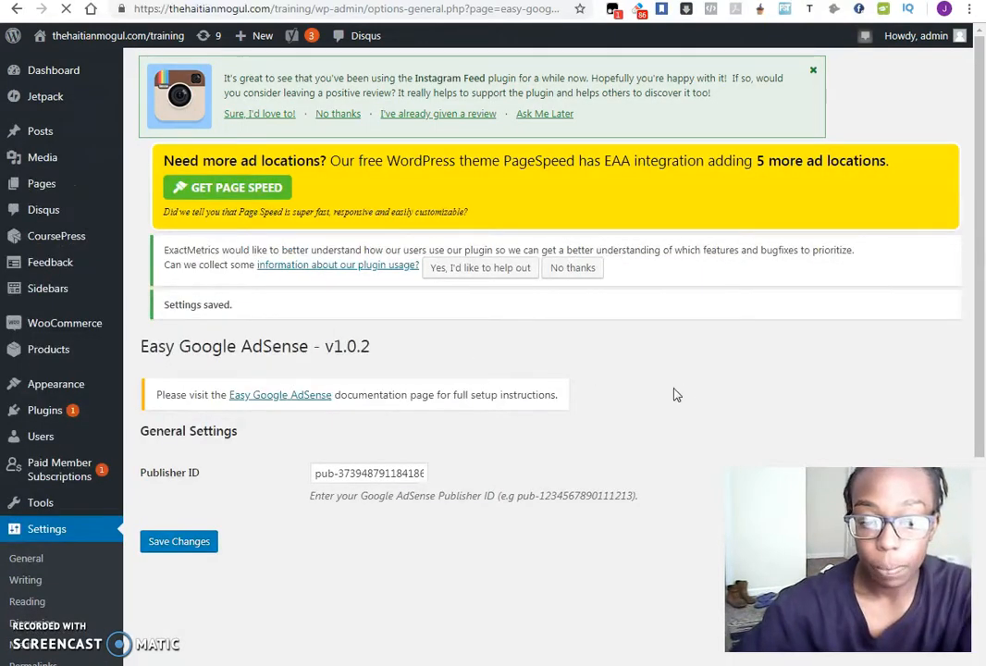
{"action": "scroll", "scroll_direction": "down", "scroll_amount": 3}
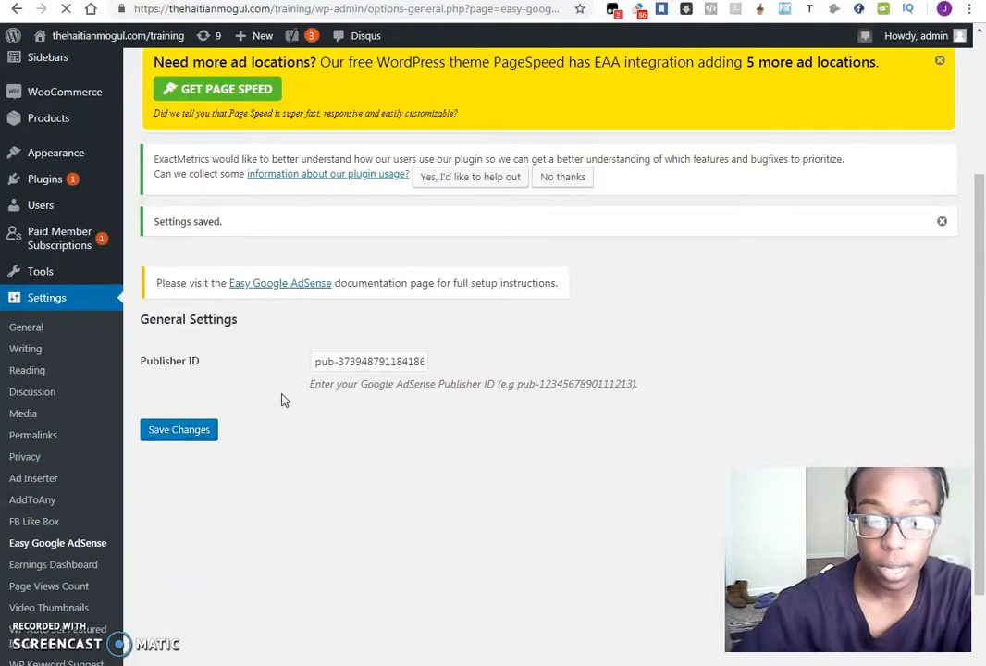
{"action": "mouse_move", "coordinate": [52, 564]}
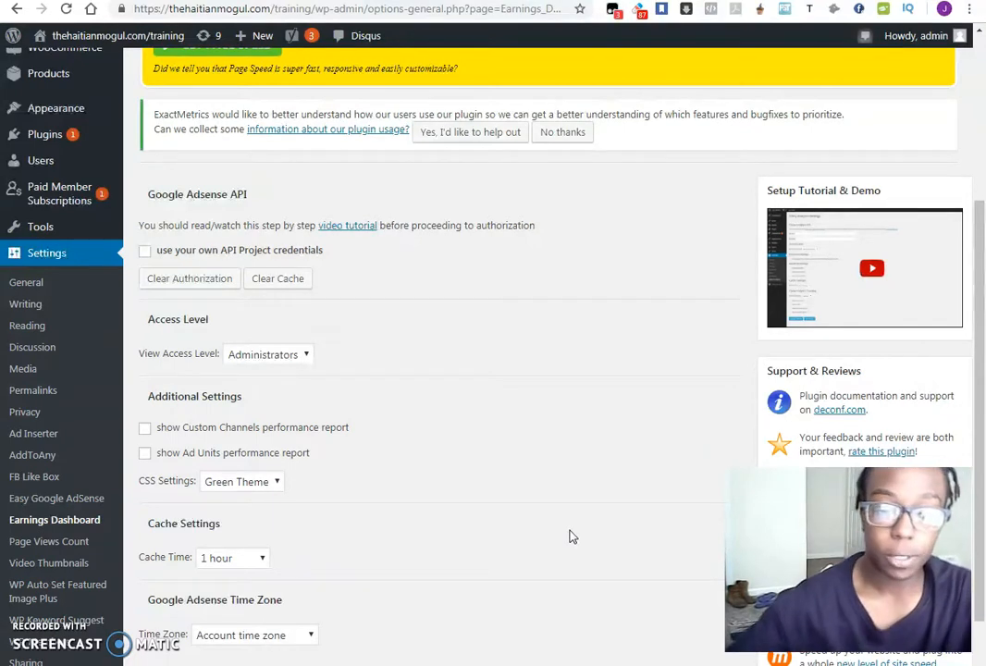
Look over the Earnings Dashboard settings before moving to Ad Inserter
{"action": "scroll", "scroll_direction": "down", "scroll_amount": 3}
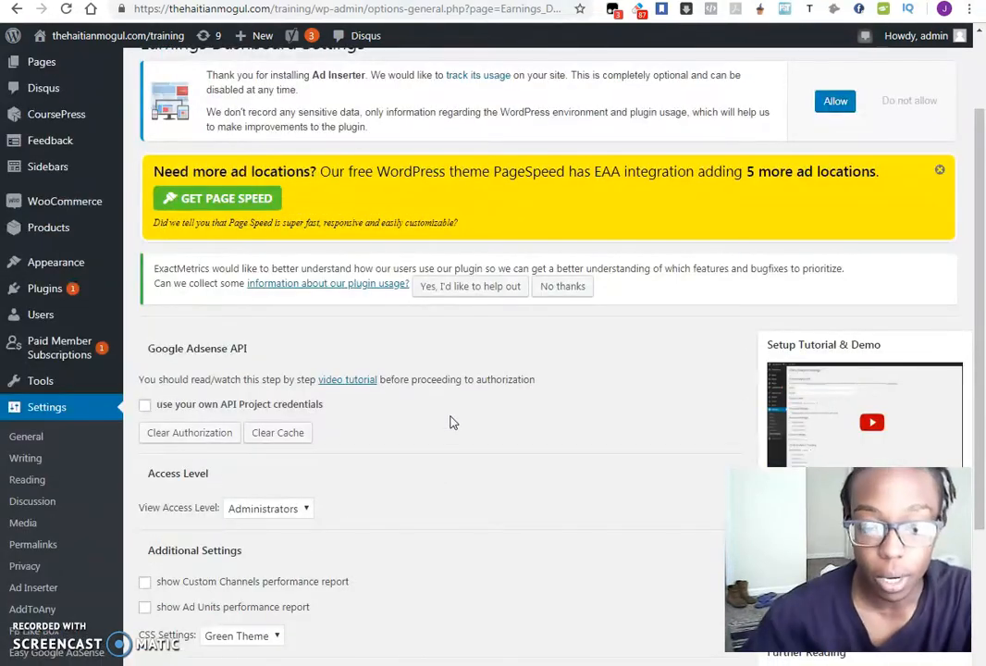
{"action": "scroll", "scroll_direction": "down", "scroll_amount": 3}
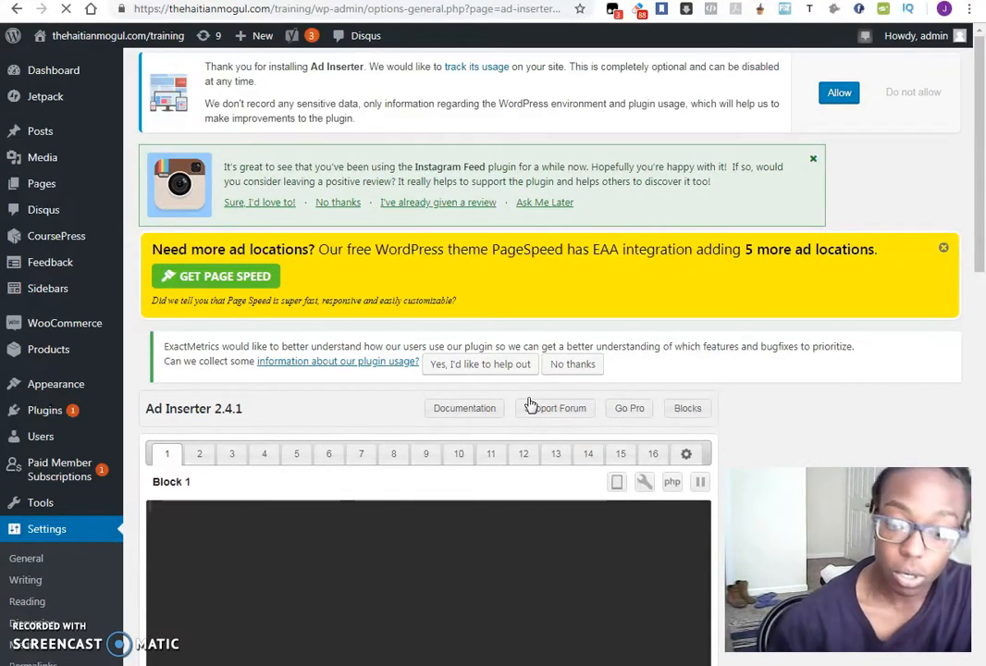
Select block tab 2 in Ad Inserter to edit Block 2
{"action": "scroll", "scroll_direction": "down", "scroll_amount": 3}
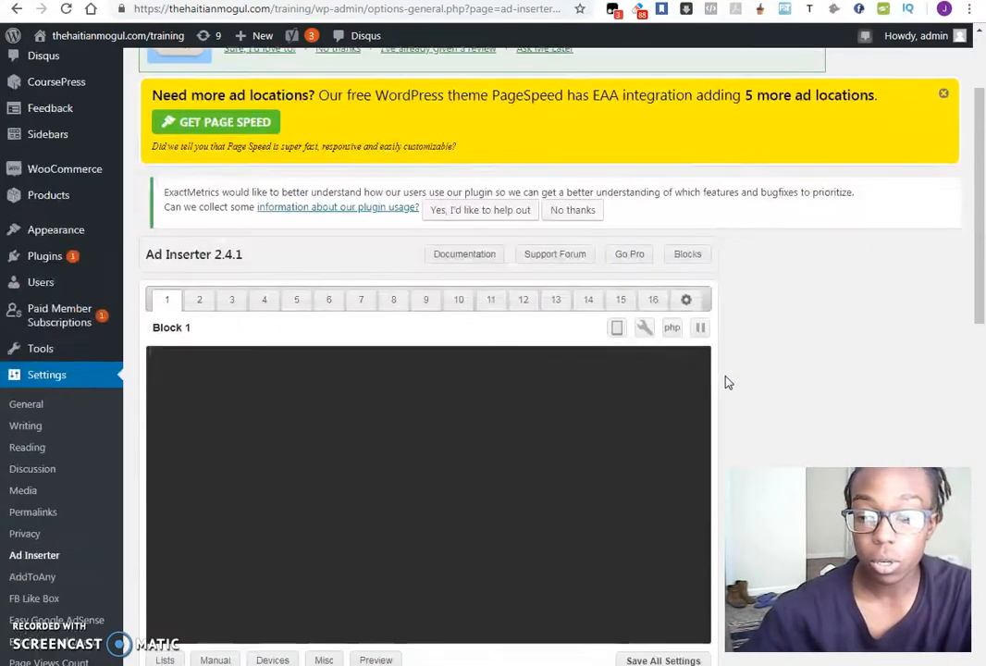
{"action": "scroll", "scroll_direction": "down", "scroll_amount": 3}
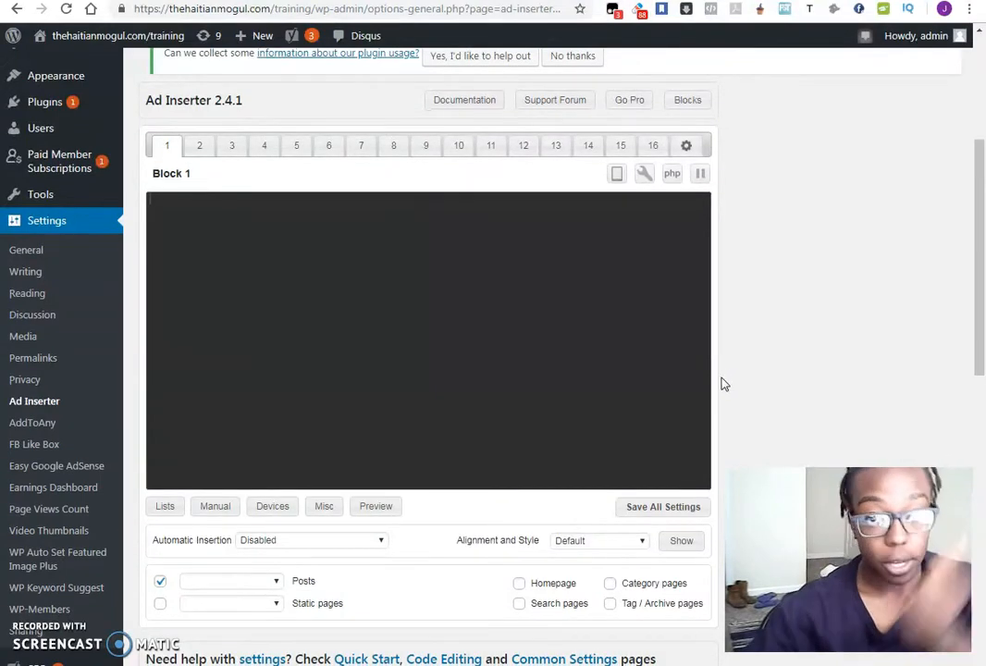
{"action": "left_click", "coordinate": [199, 145]}
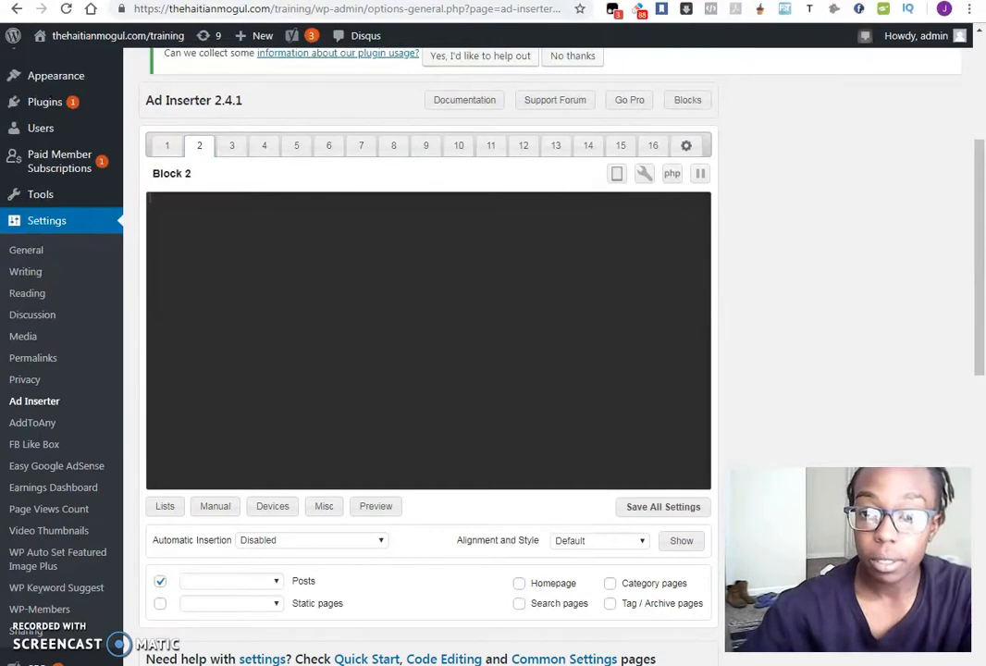
{"action": "mouse_move", "coordinate": [774, 11]}
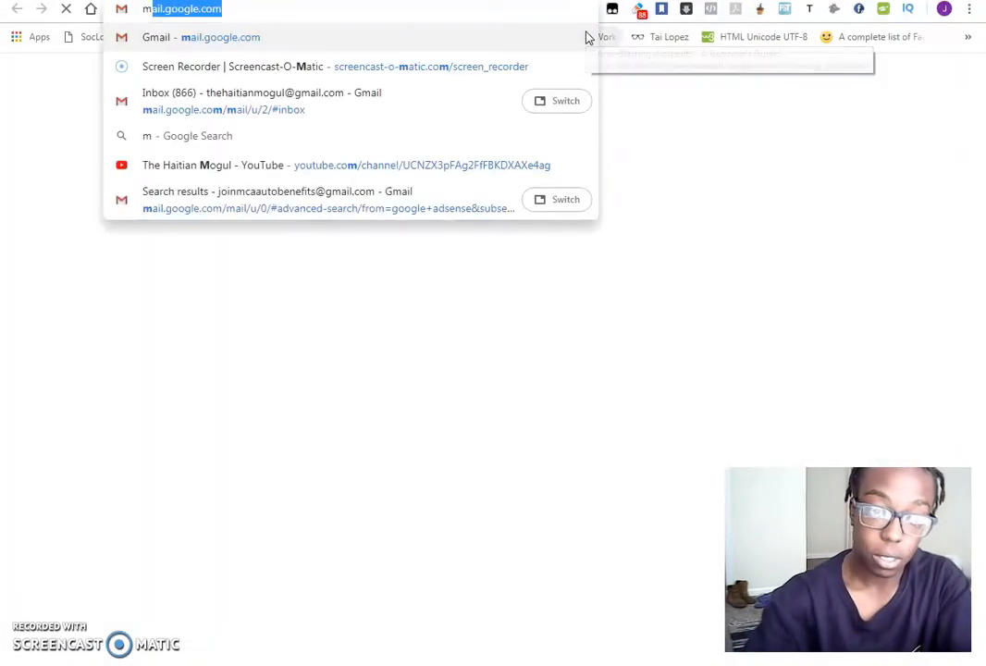
Log in at msjaiinc.com/wp-admin, retrying after the incorrect-password error
{"action": "type", "text": "msjaiinc.com/"}
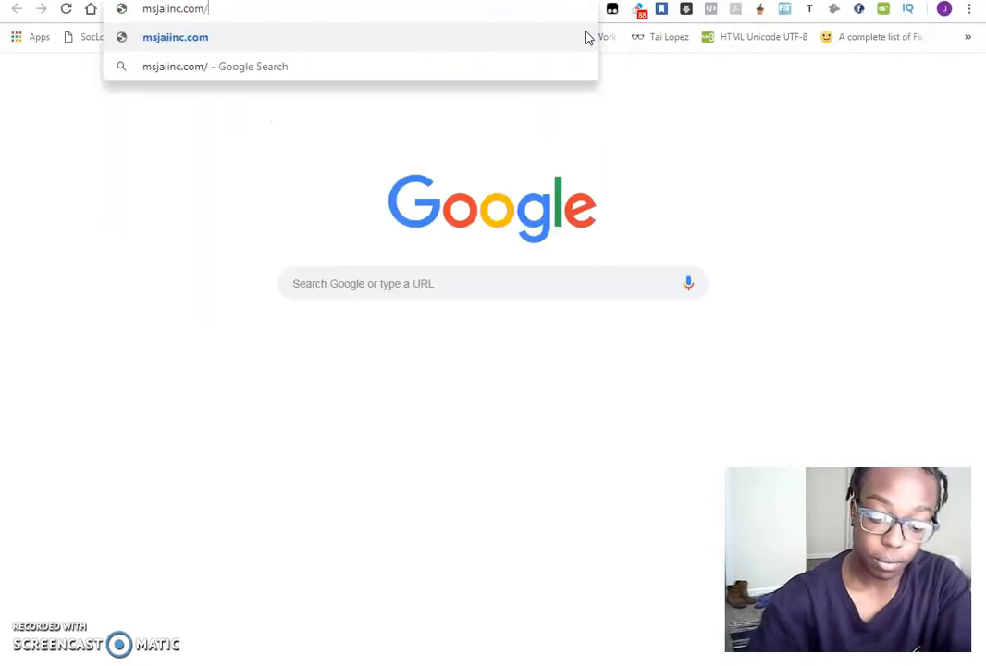
{"action": "type", "text": "wp-admin"}
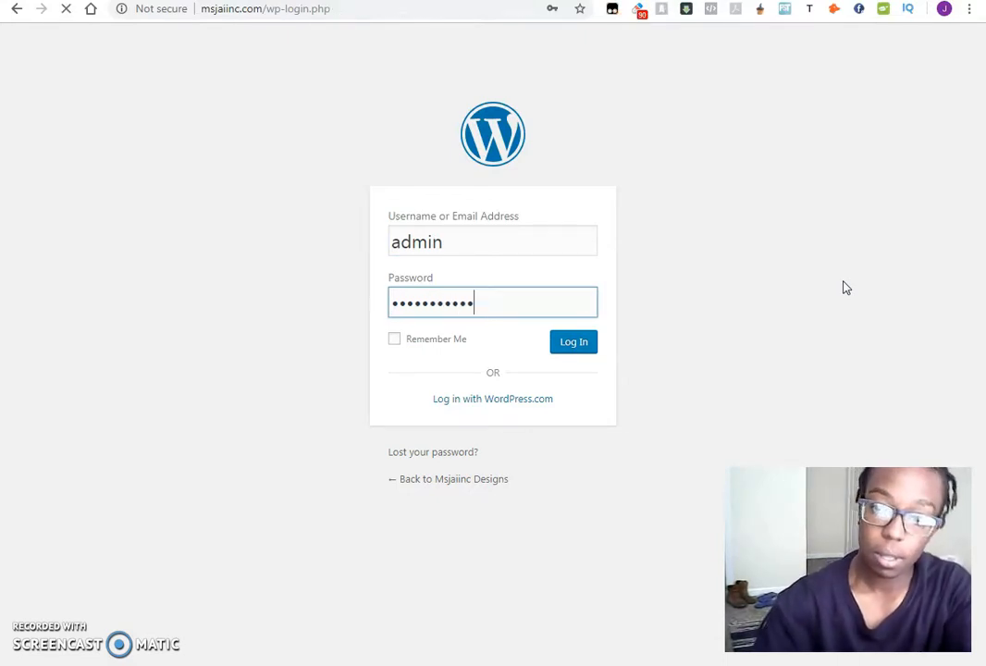
{"action": "left_click", "coordinate": [573, 340]}
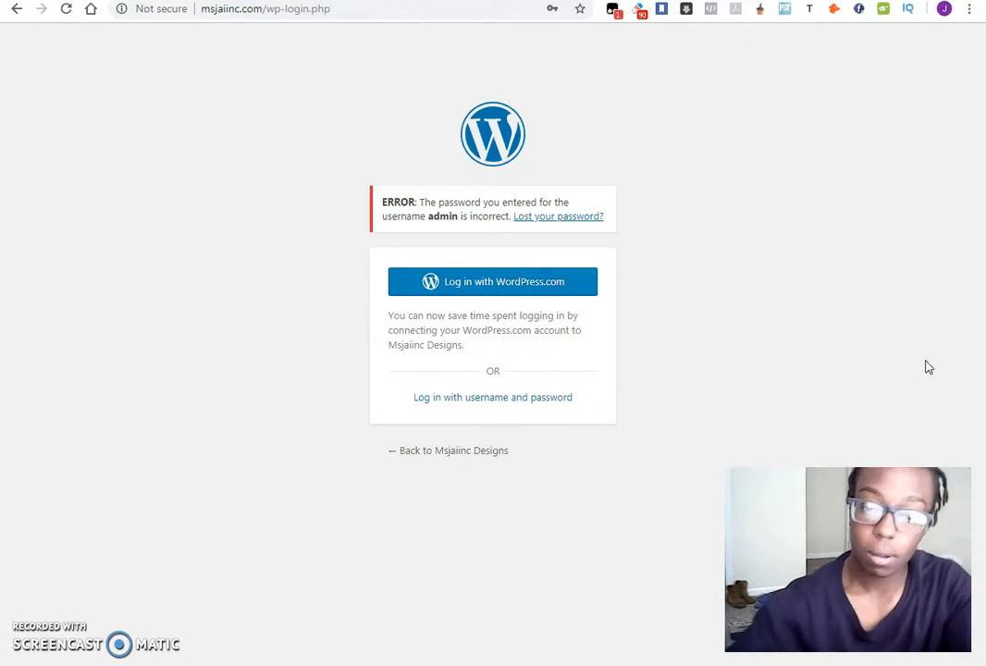
{"action": "left_click", "coordinate": [492, 396]}
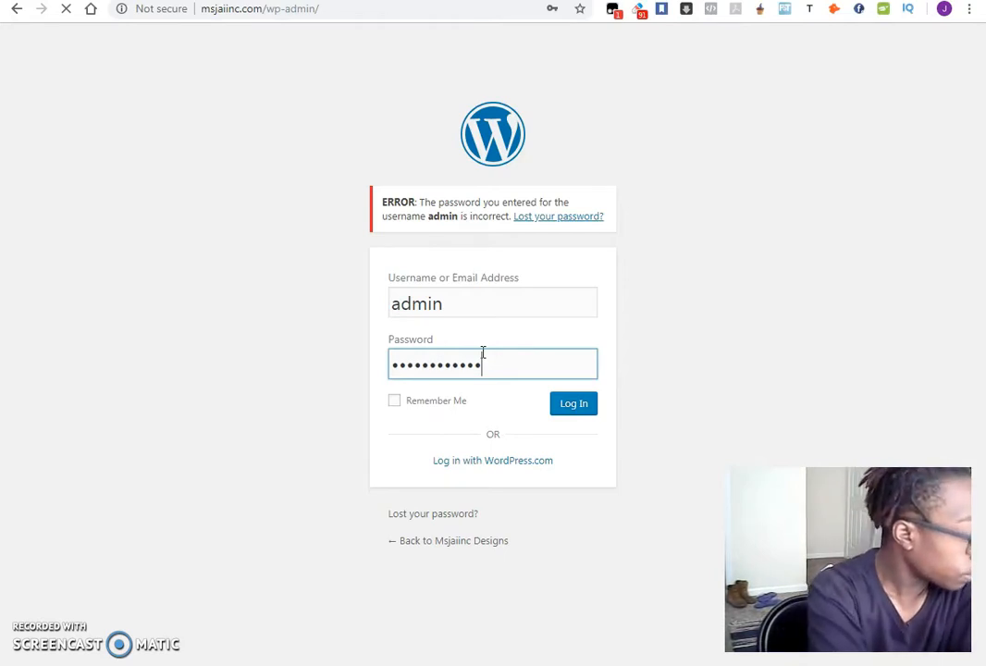
{"action": "left_click", "coordinate": [574, 404]}
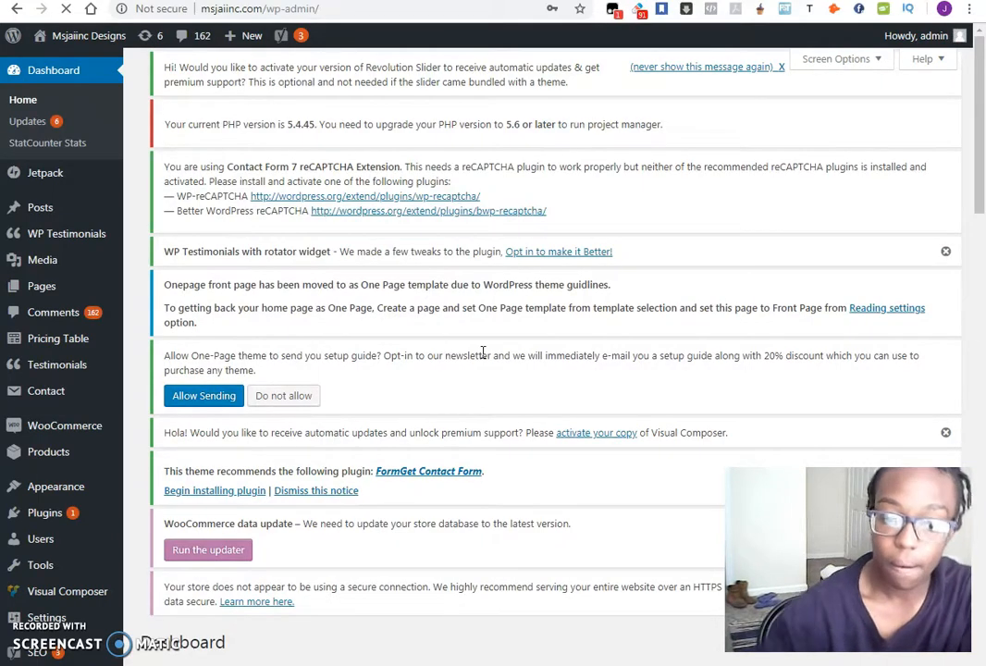
Scroll through the WordPress dashboard past Site Stats and the AdSense Earnings widget
{"action": "scroll", "scroll_direction": "down", "scroll_amount": 3}
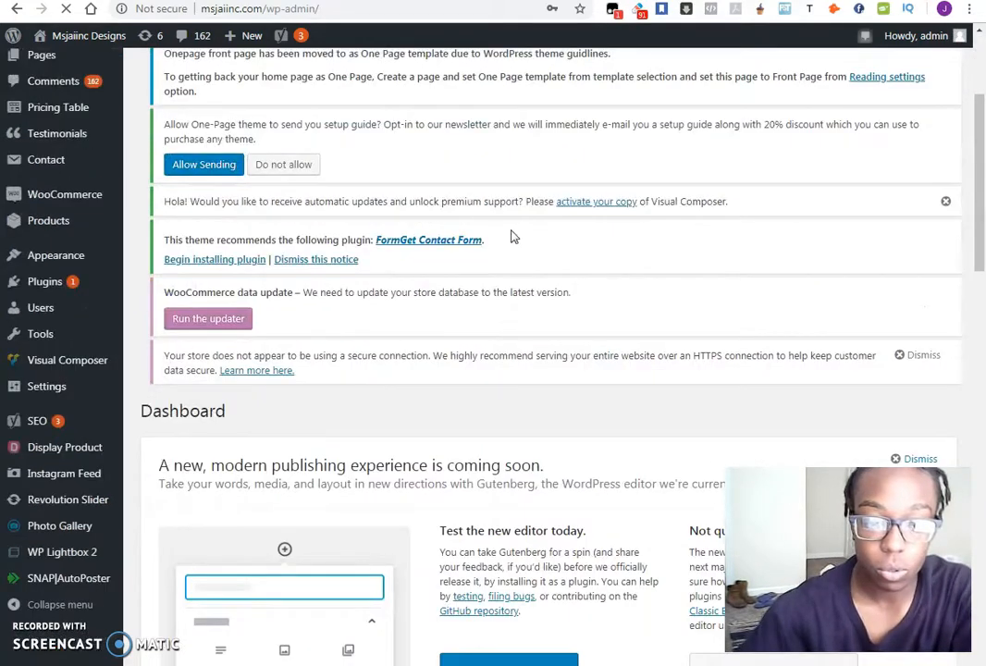
{"action": "scroll", "scroll_direction": "down", "scroll_amount": 3}
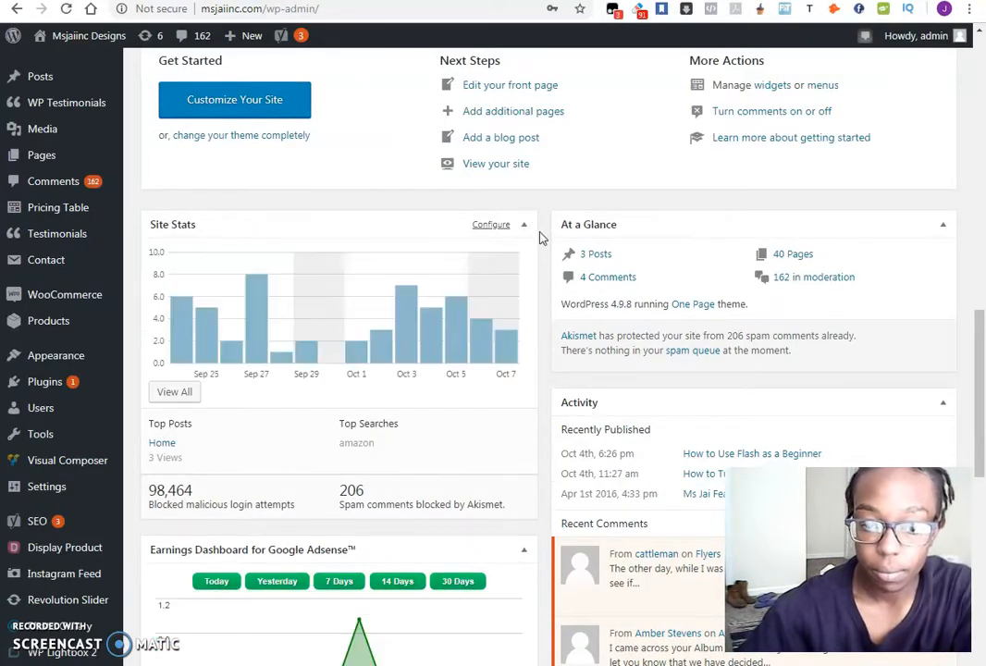
{"action": "mouse_move", "coordinate": [481, 337]}
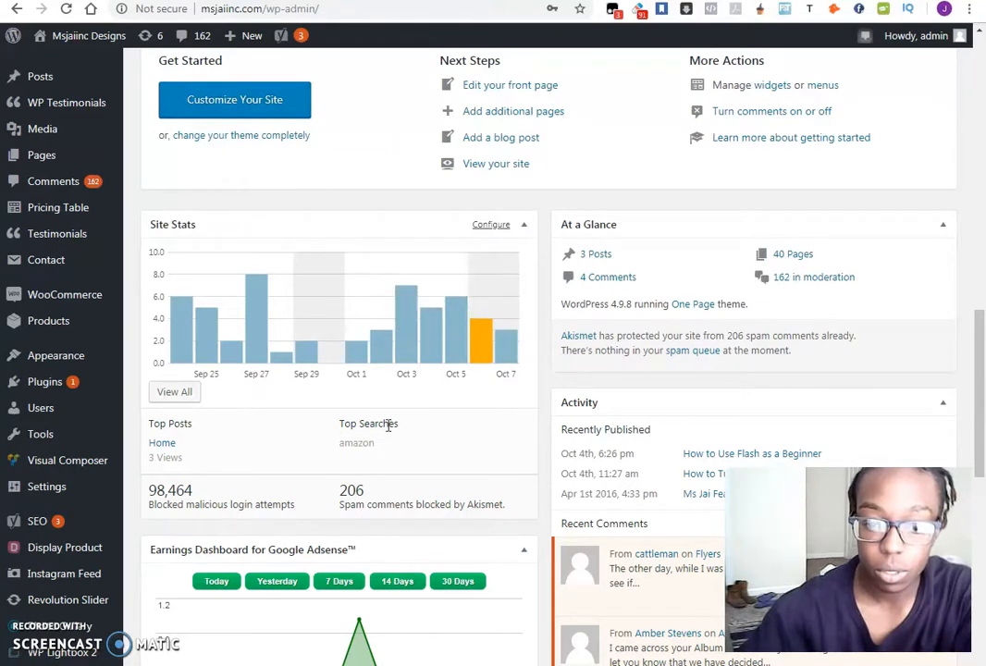
{"action": "scroll", "scroll_direction": "down", "scroll_amount": 3}
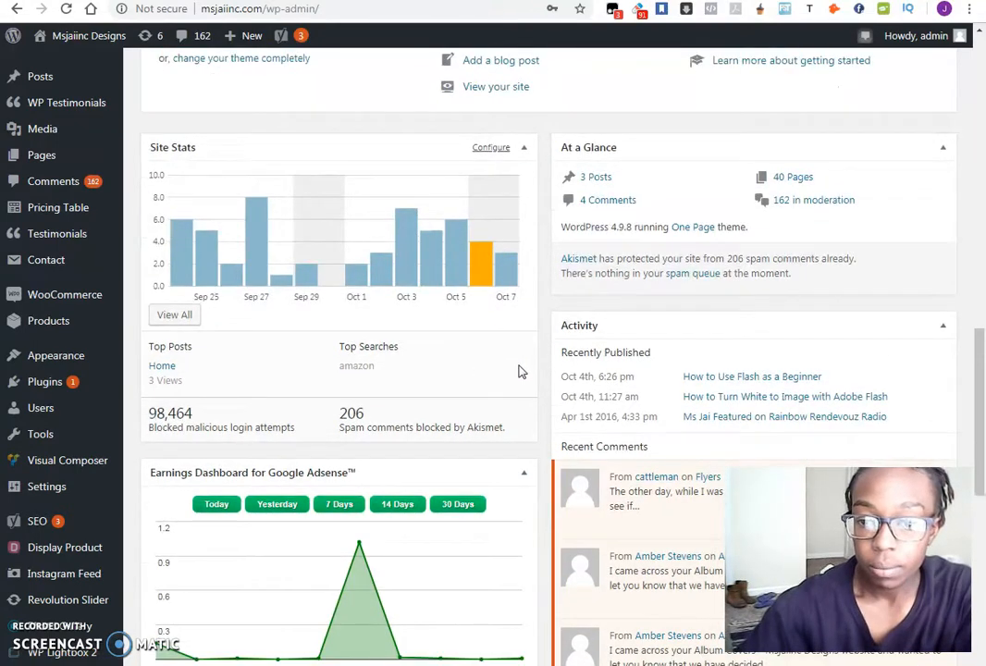
{"action": "mouse_move", "coordinate": [507, 263]}
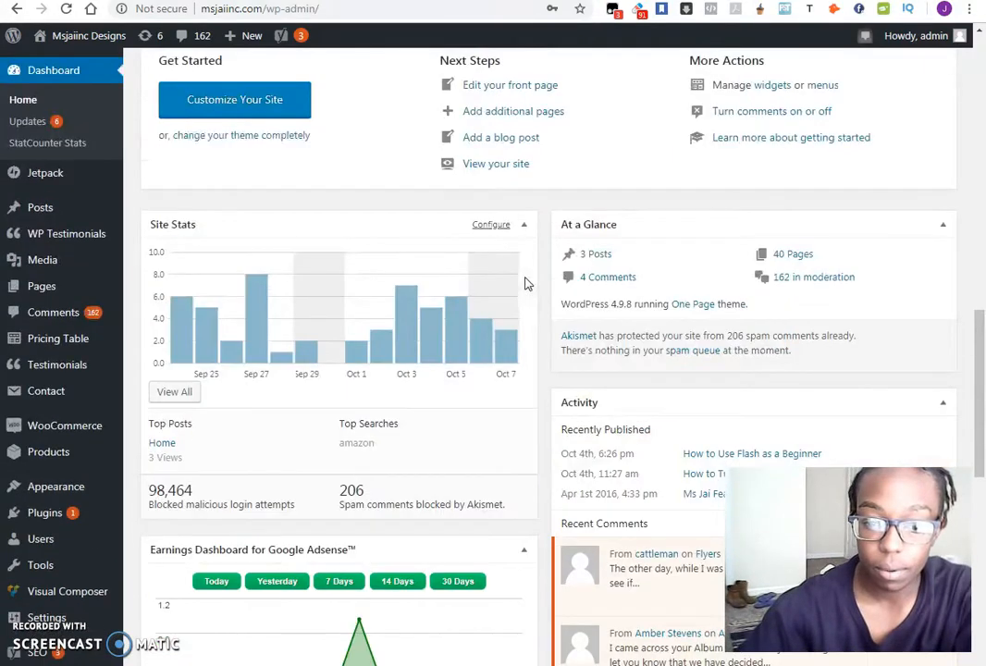
{"action": "scroll", "scroll_direction": "up", "scroll_amount": 3}
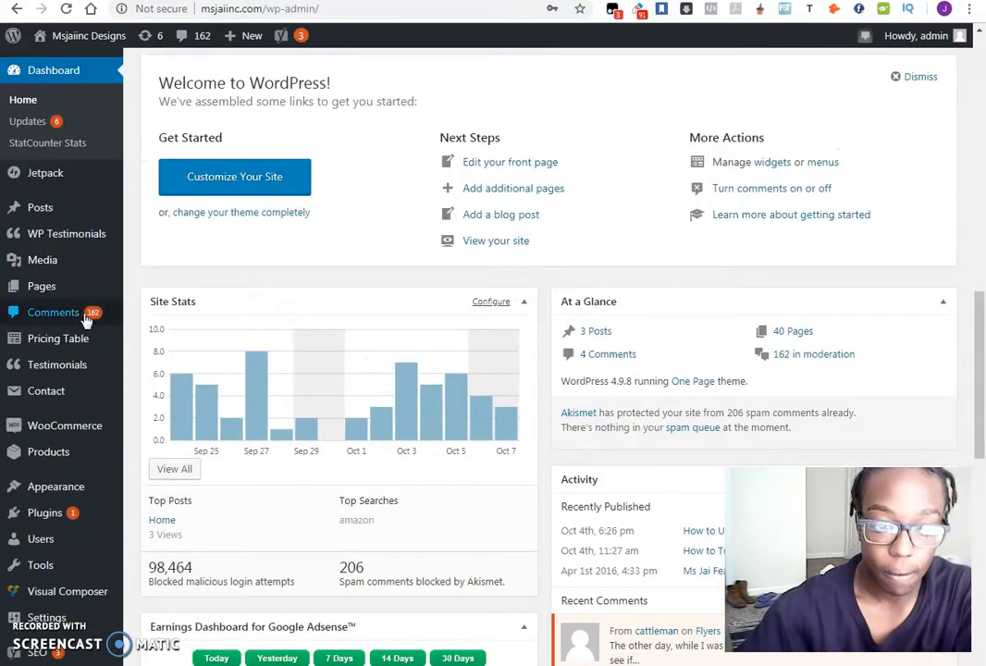
{"action": "mouse_move", "coordinate": [161, 314]}
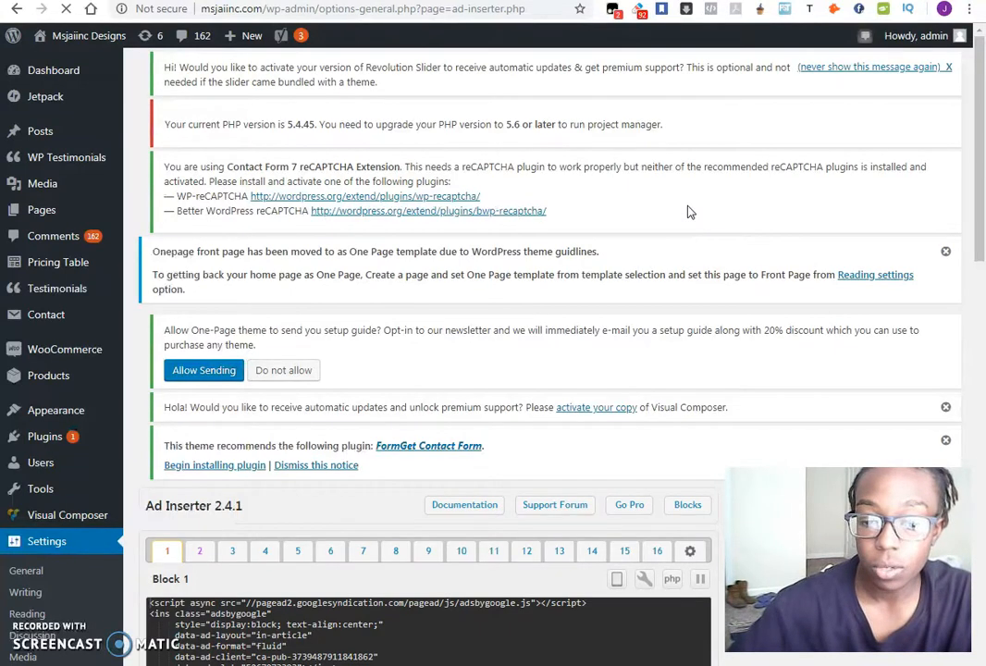
{"action": "scroll", "scroll_direction": "down", "scroll_amount": 3}
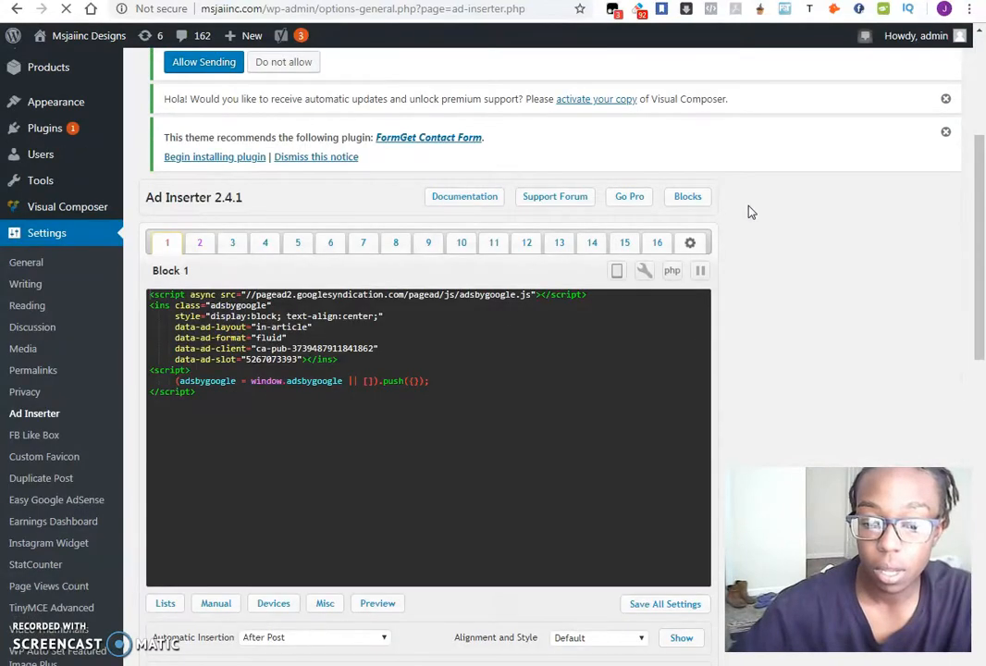
{"action": "scroll", "scroll_direction": "down", "scroll_amount": 3}
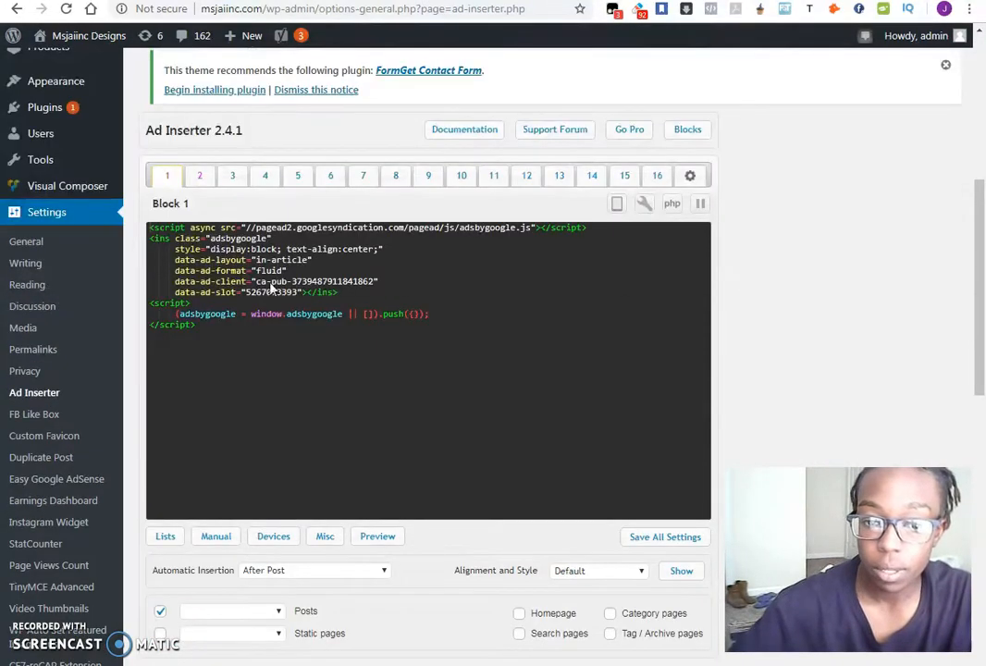
{"action": "left_click", "coordinate": [200, 174]}
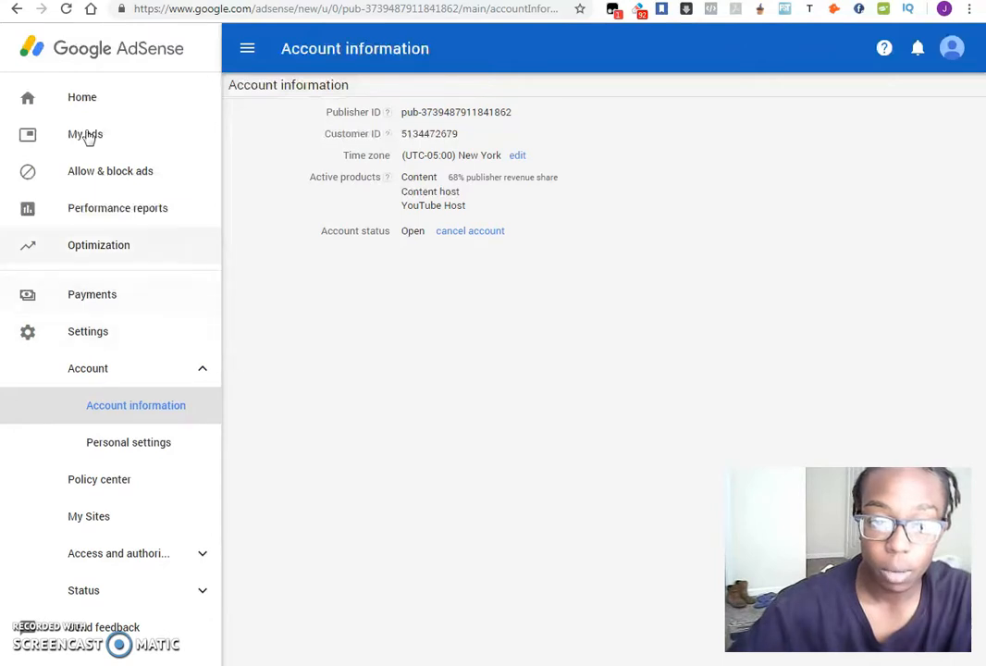
{"action": "mouse_move", "coordinate": [85, 133]}
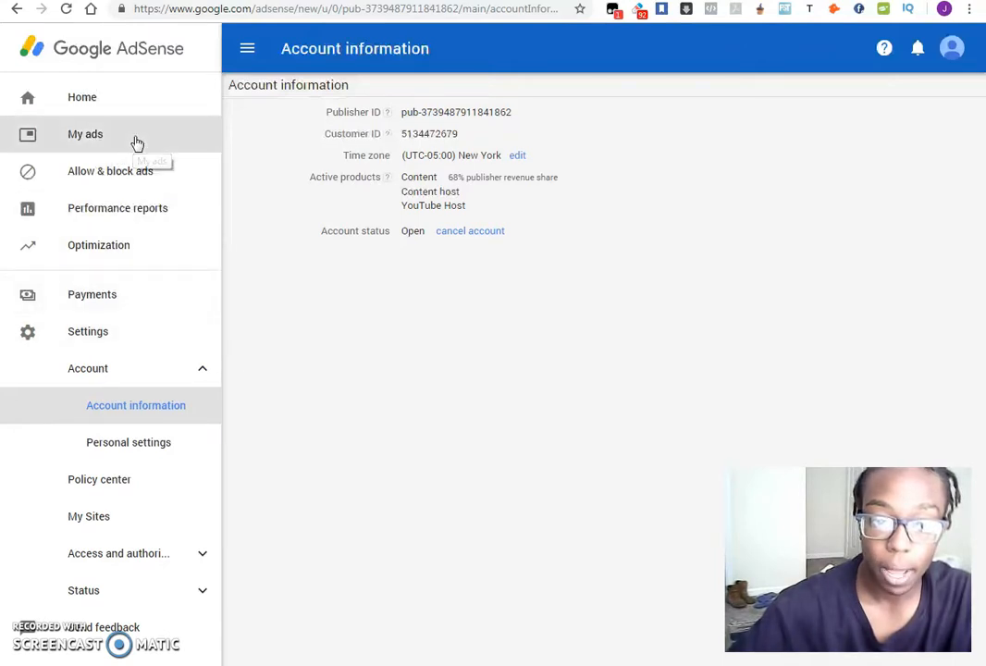
Show the My ads > Content > Ad units list of existing AdSense units
{"action": "left_click", "coordinate": [85, 133]}
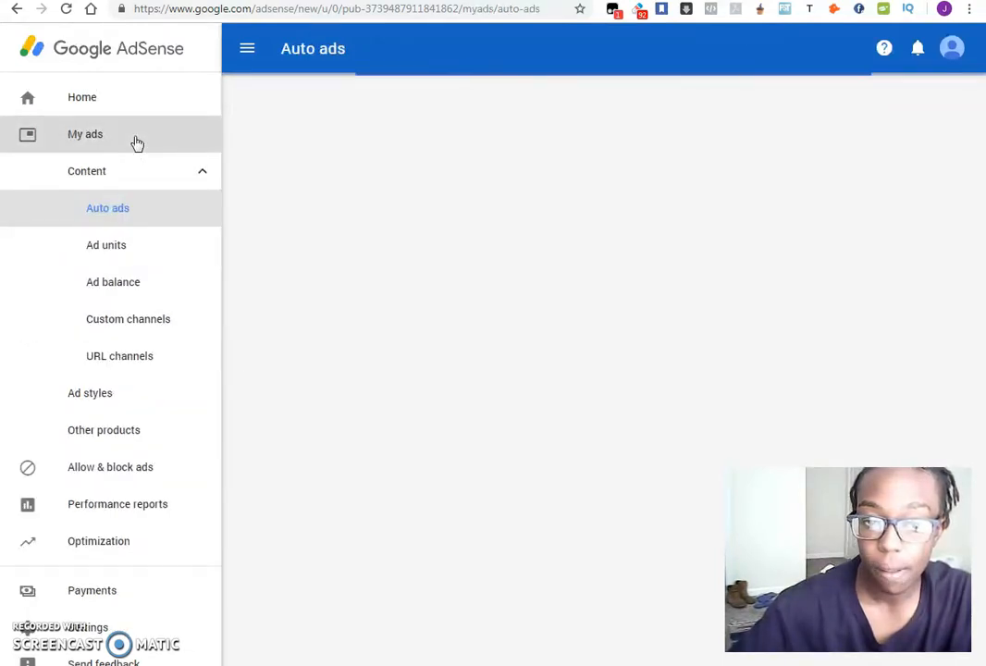
{"action": "mouse_move", "coordinate": [662, 356]}
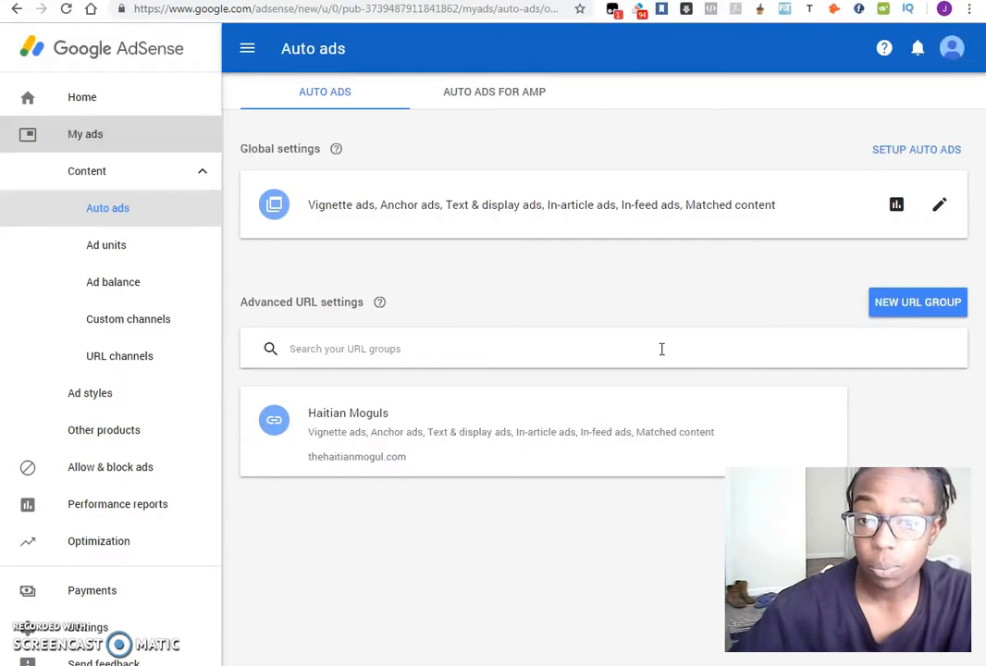
{"action": "mouse_move", "coordinate": [107, 244]}
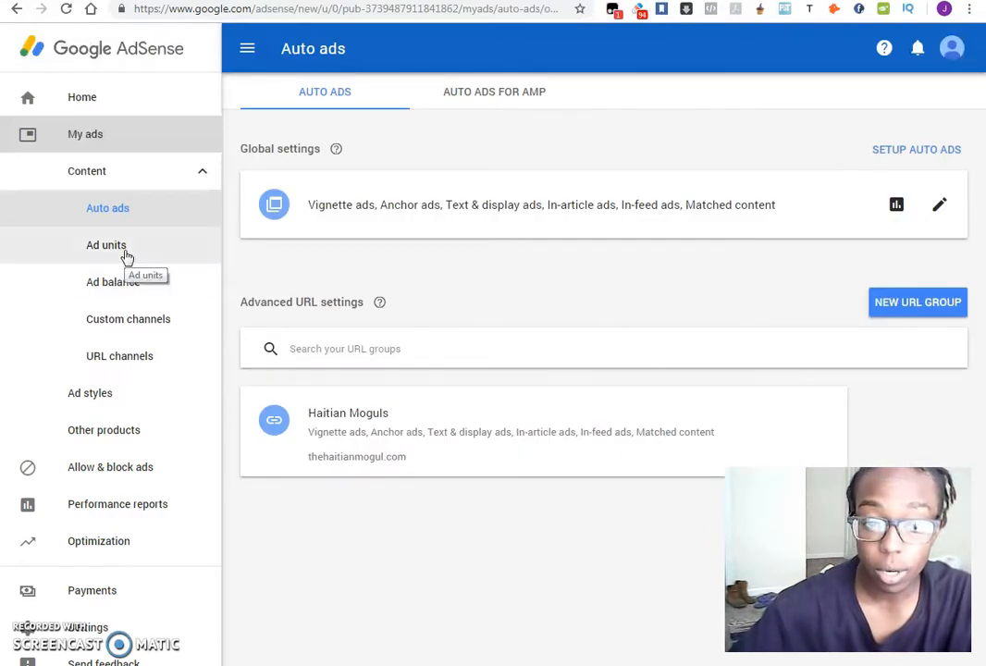
{"action": "left_click", "coordinate": [105, 245]}
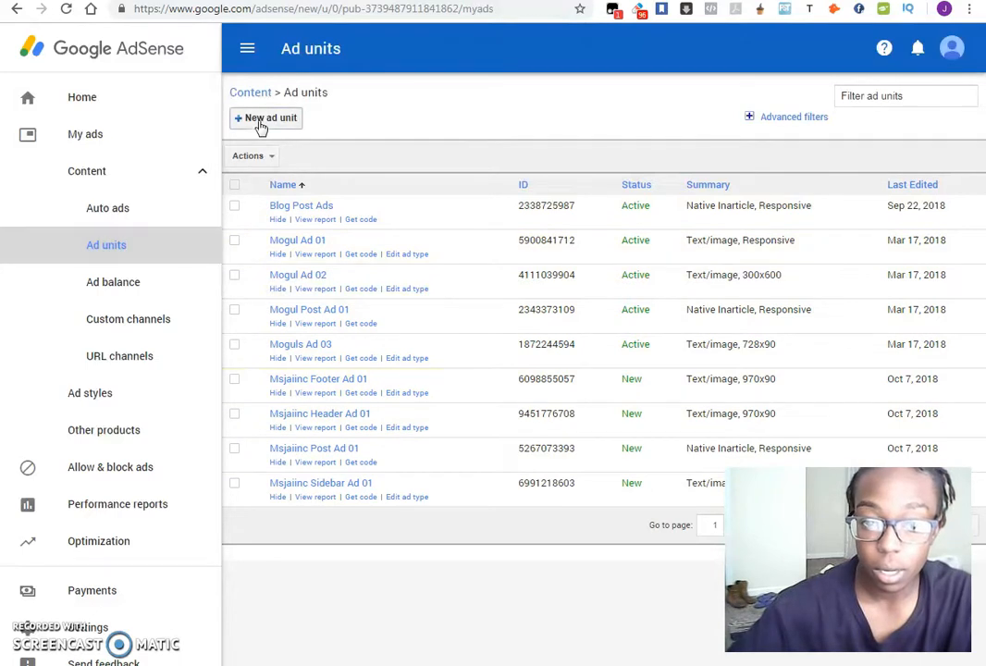
Start a '+ New ad unit' to reach the Text & display / In-feed / In-article chooser
{"action": "left_click", "coordinate": [267, 119]}
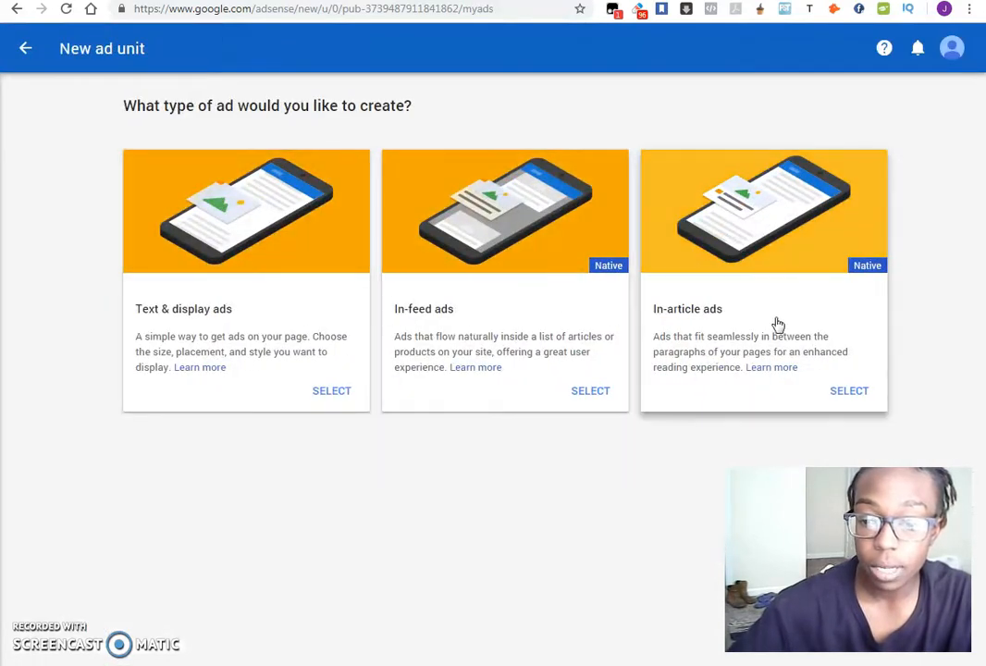
{"action": "mouse_move", "coordinate": [444, 291]}
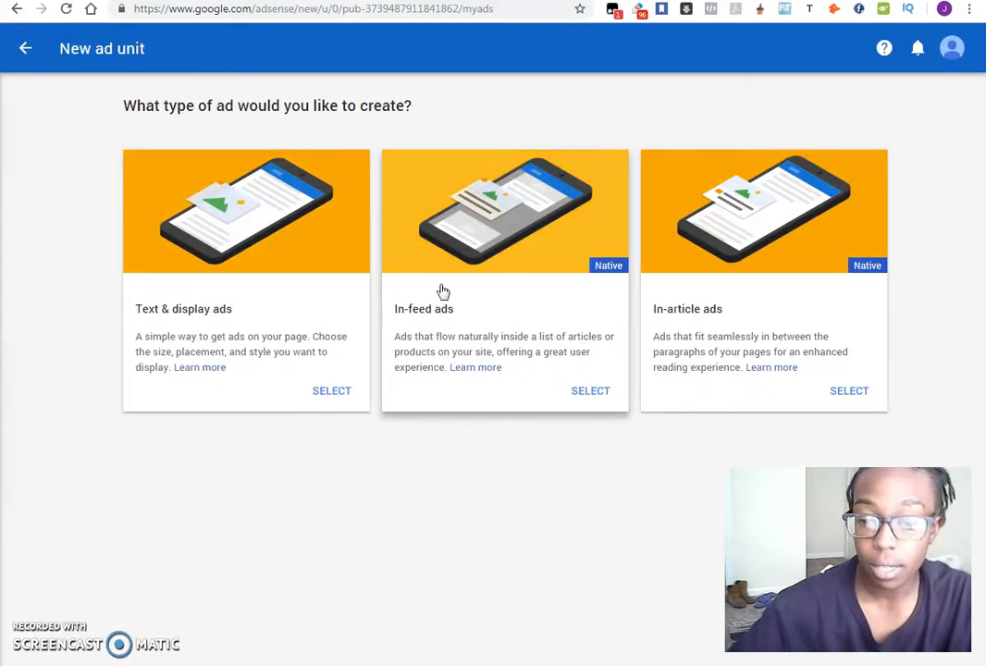
{"action": "mouse_move", "coordinate": [266, 326]}
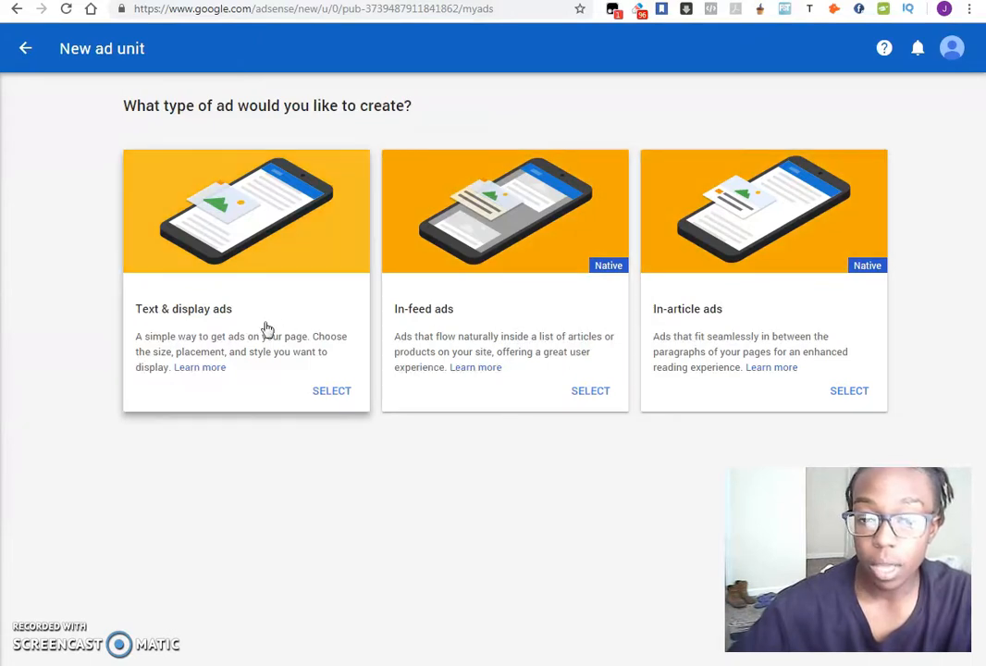
{"action": "mouse_move", "coordinate": [518, 648]}
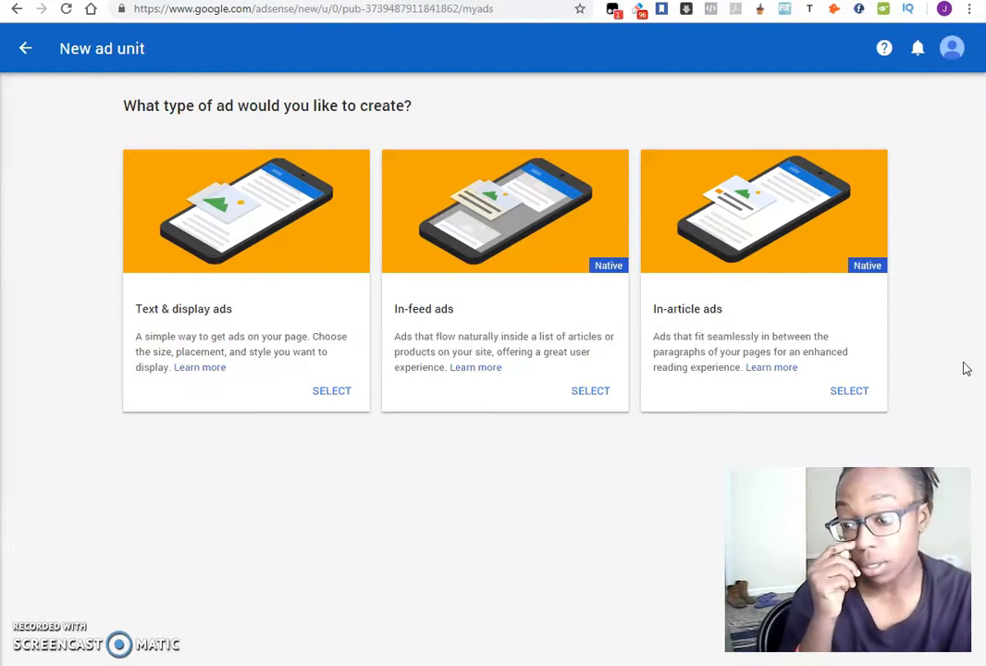
{"action": "mouse_move", "coordinate": [122, 596]}
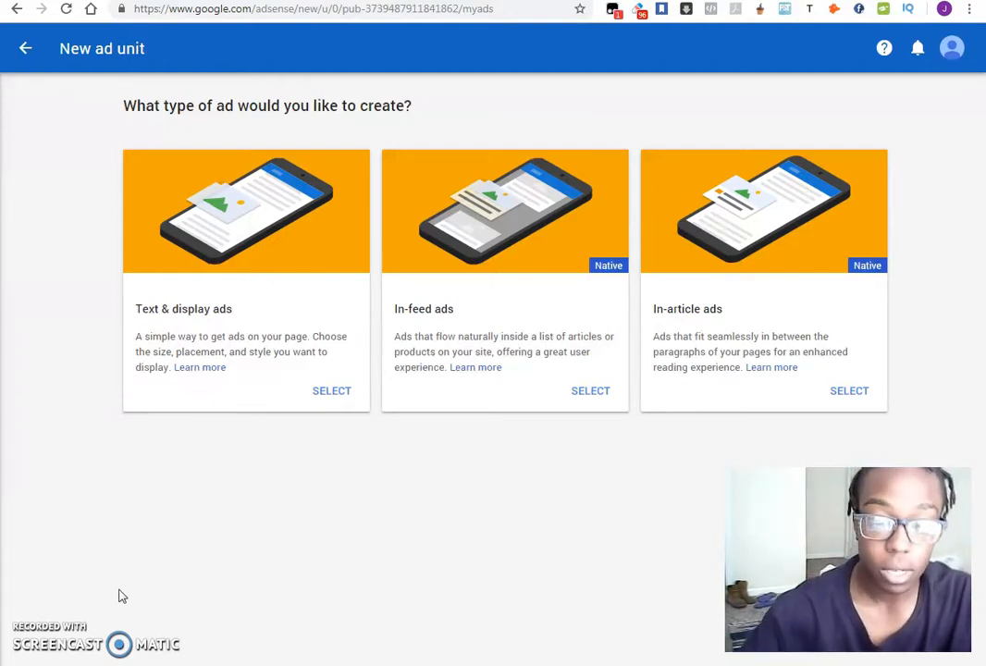